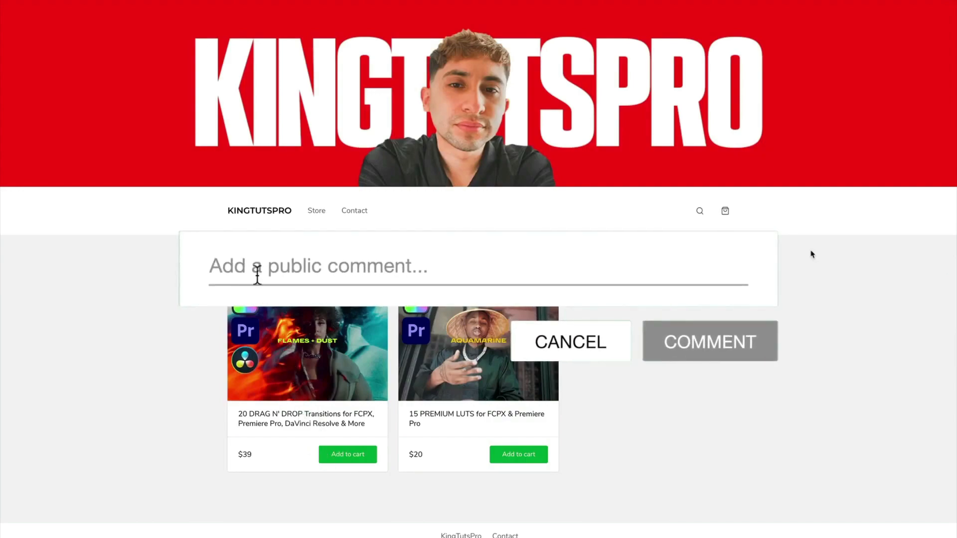
- Save the large £10 banknote picture from the Google Images results to the Desktop
type("Leave your video ideas in a comment bel")
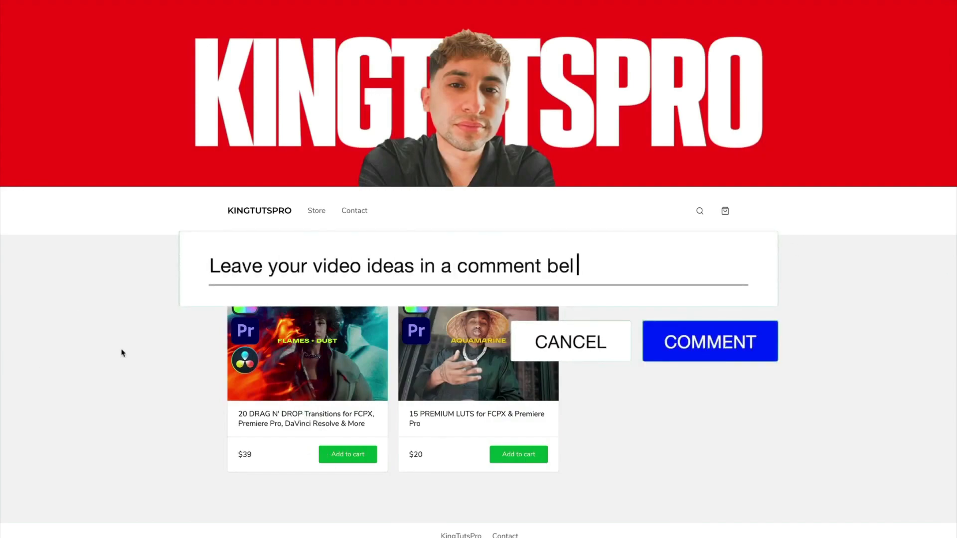
left_click(569, 341)
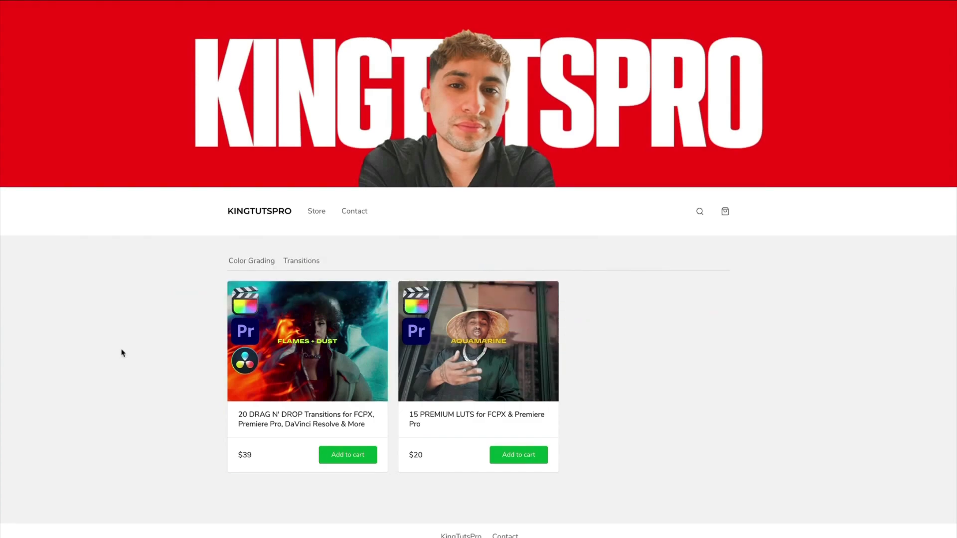
mouse_move(335, 367)
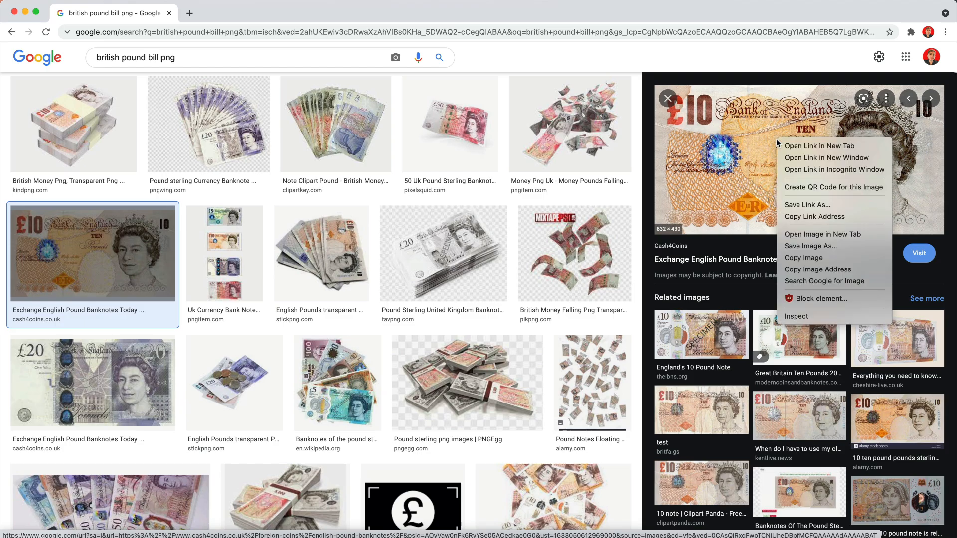
left_click(379, 161)
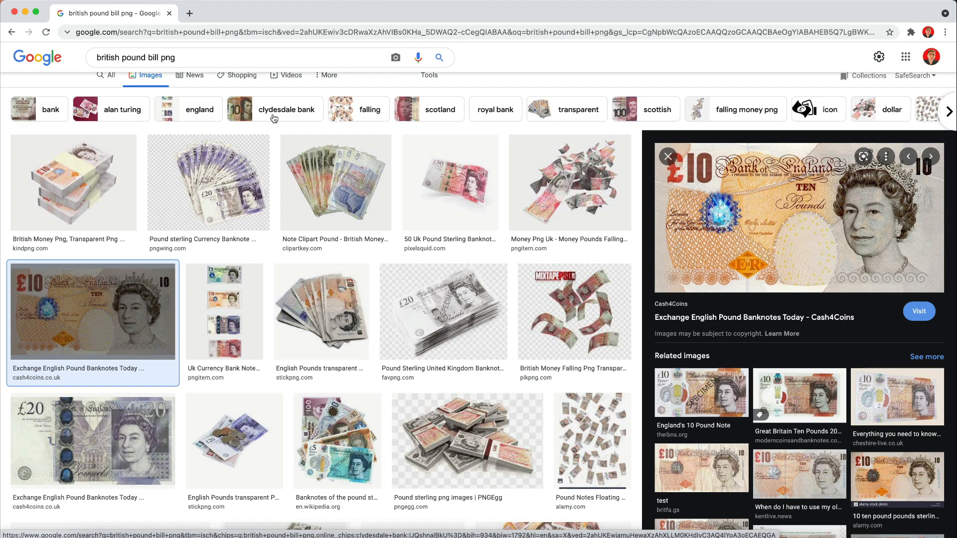
scroll("down", 3)
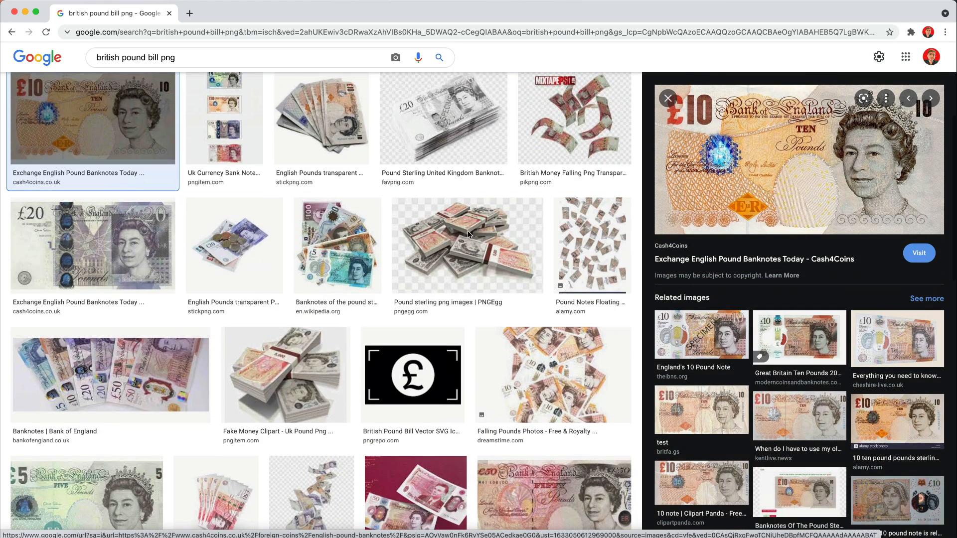
scroll("up", 3)
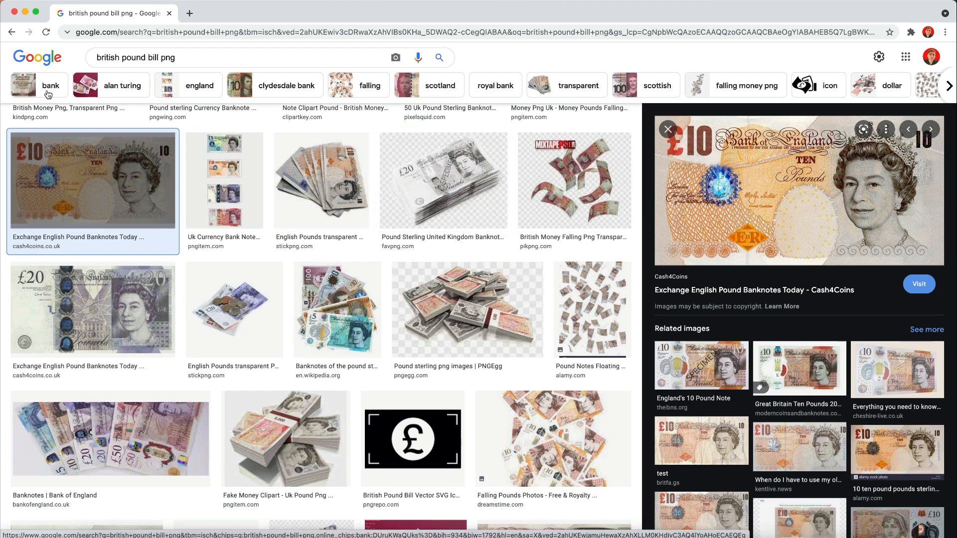
mouse_move(24, 20)
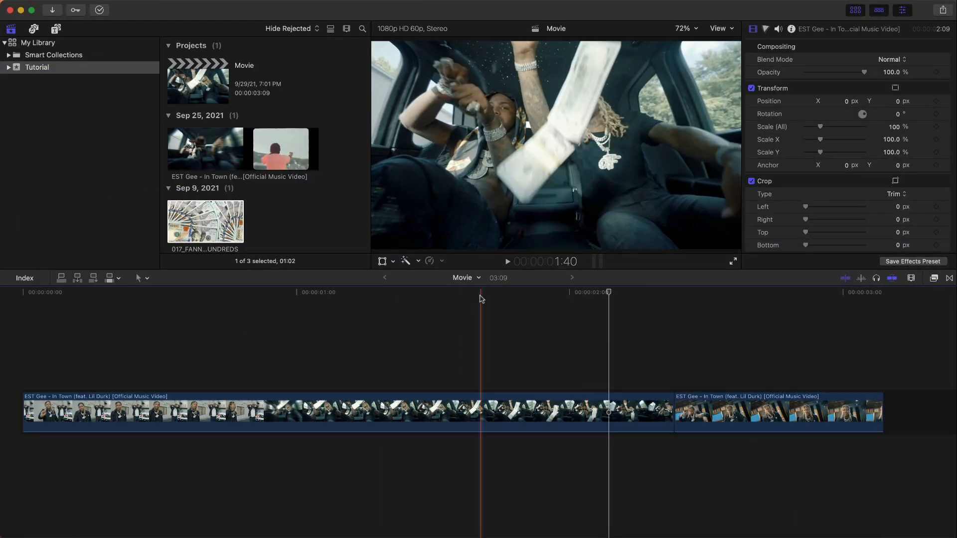
- Import the saved £10 banknote PNG from the Desktop into the Tutorial event
left_click(205, 221)
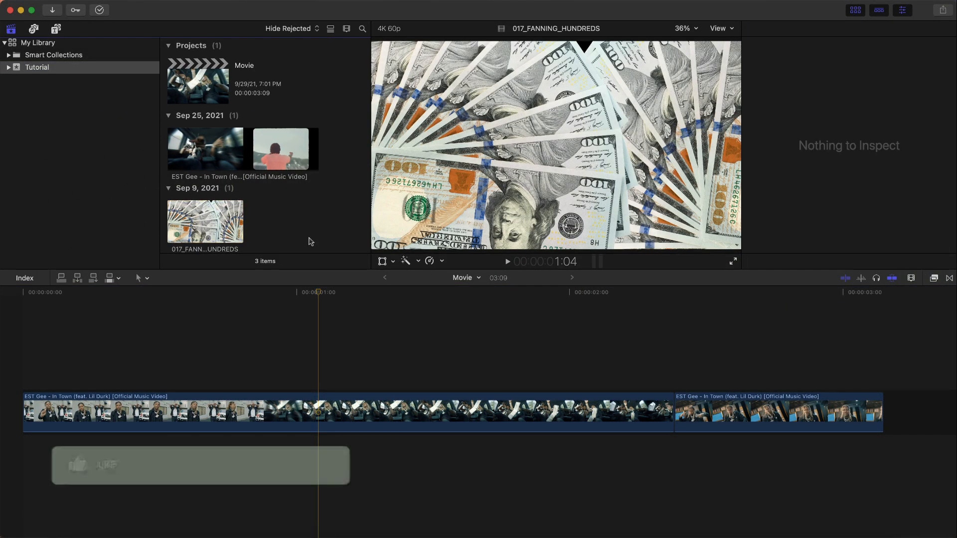
left_click(78, 466)
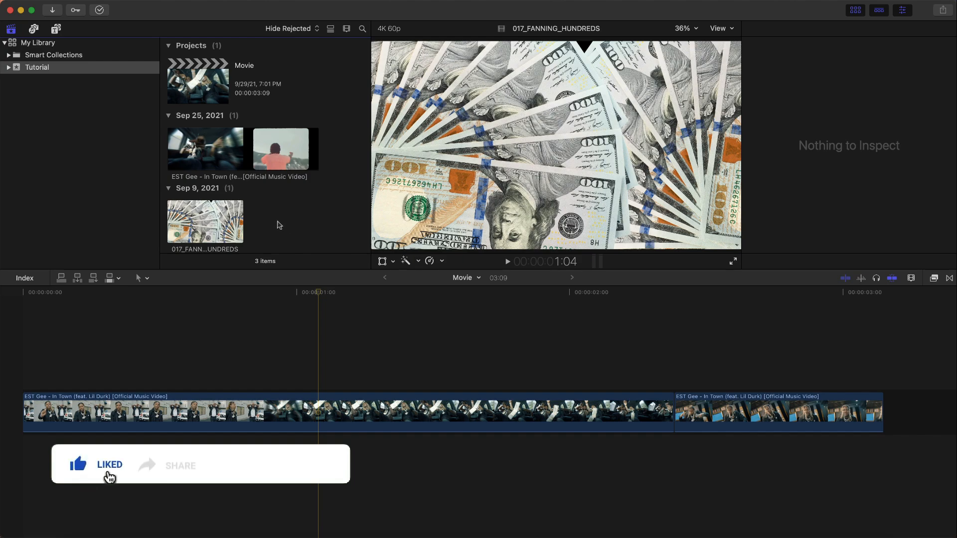
mouse_move(289, 477)
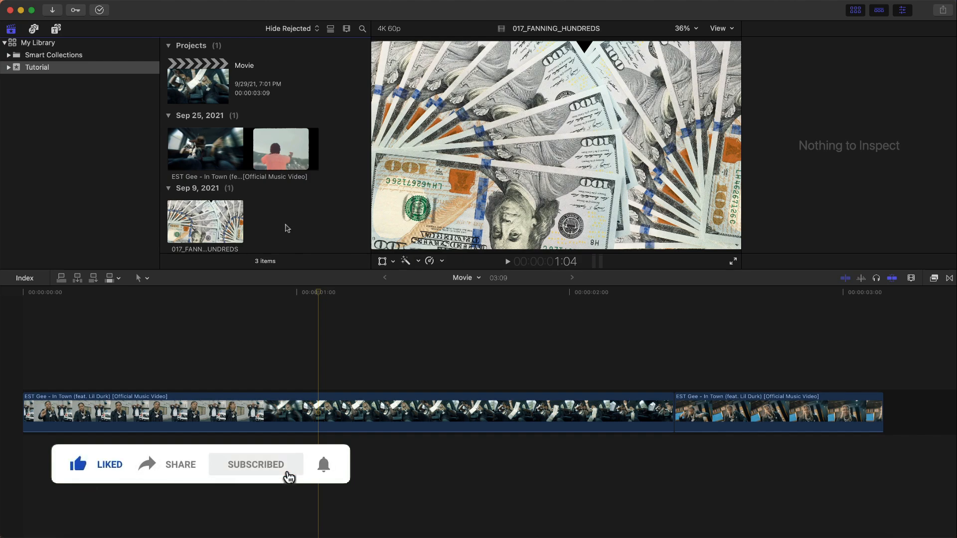
mouse_move(324, 464)
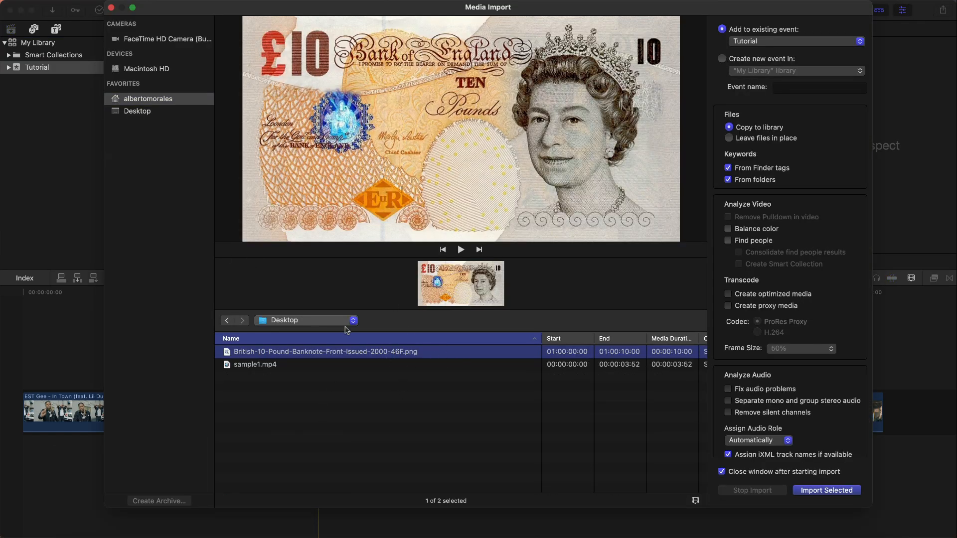
mouse_move(405, 407)
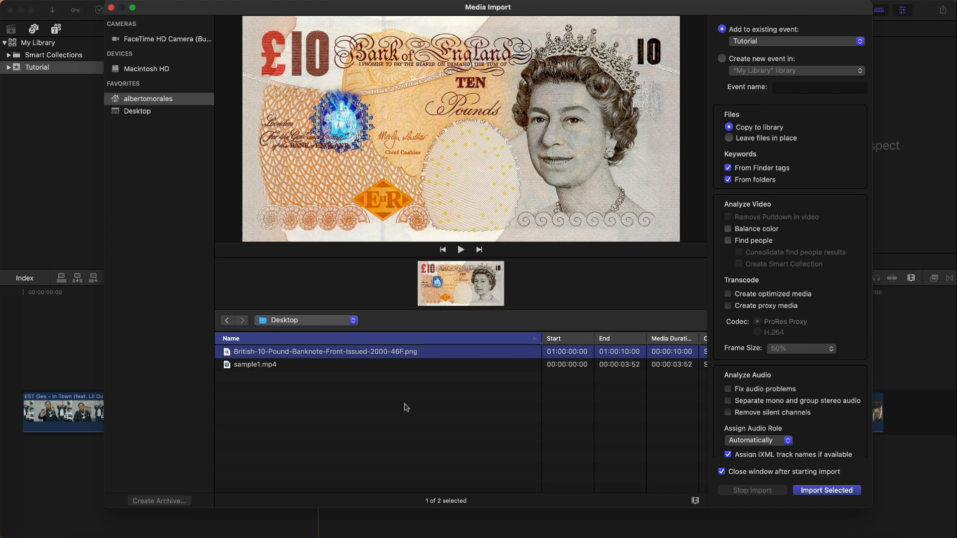
left_click(826, 490)
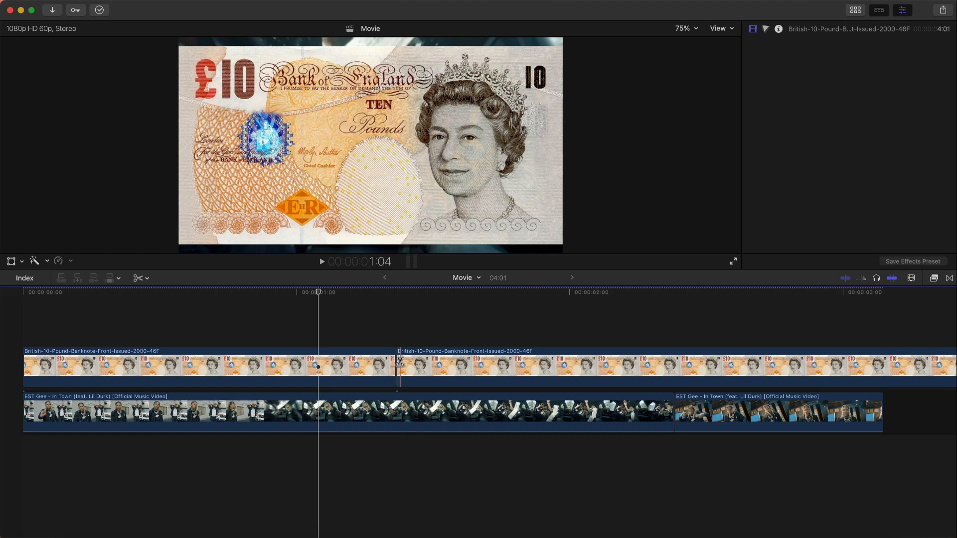
- Trim the banknote clip above the video and scale it to about 53% at X -499
left_click(458, 366)
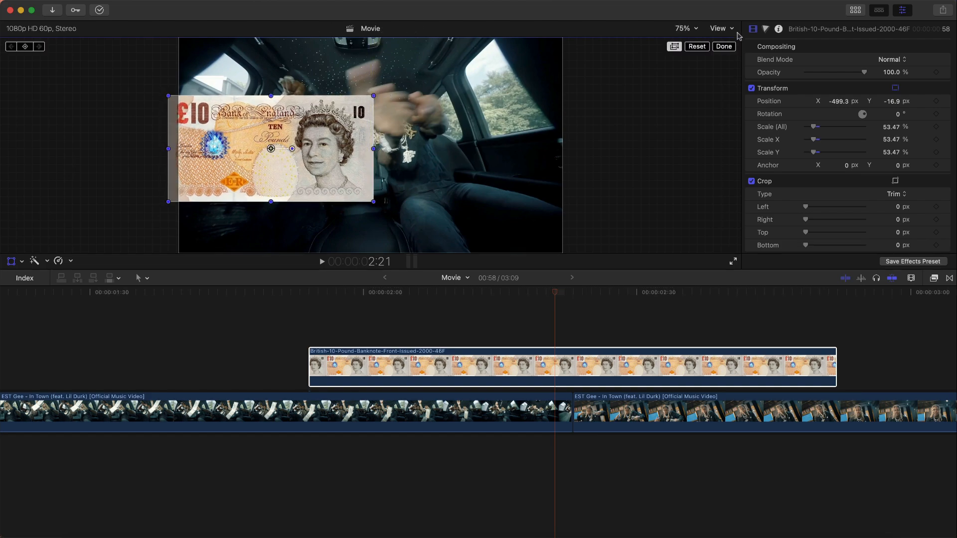
- Set viewer zoom to 50% and tilt the top banknote copy at the left of the frame
left_click(686, 28)
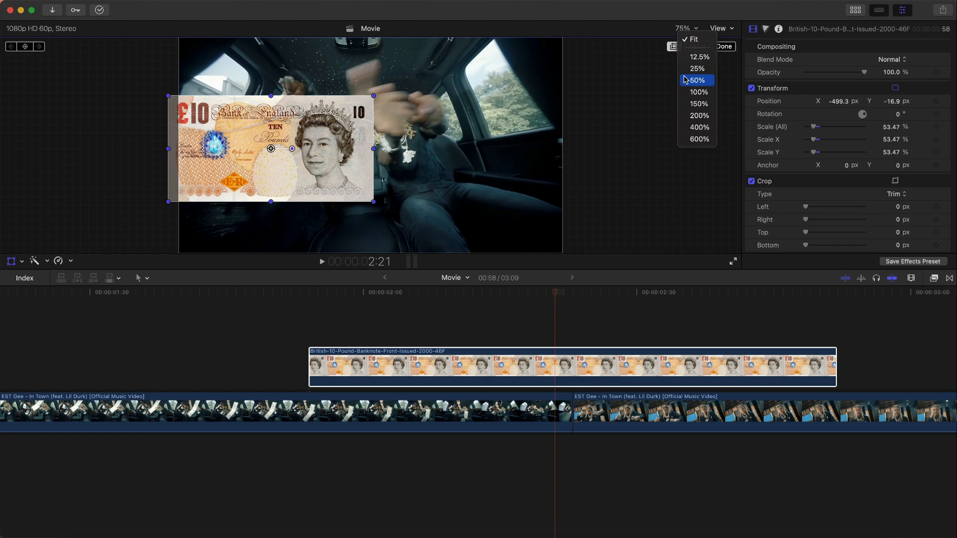
left_click(697, 80)
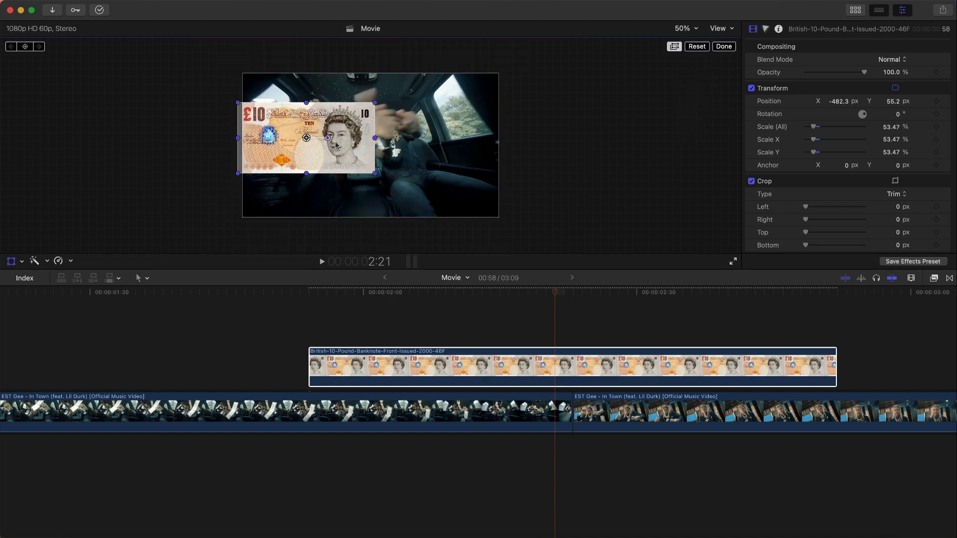
left_click_drag(307, 138, 308, 137)
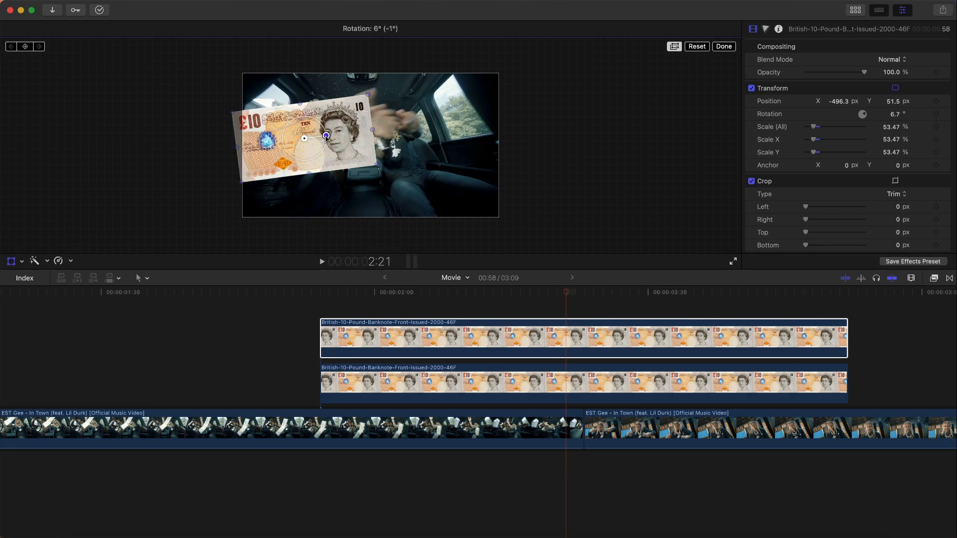
left_click_drag(327, 135, 305, 153)
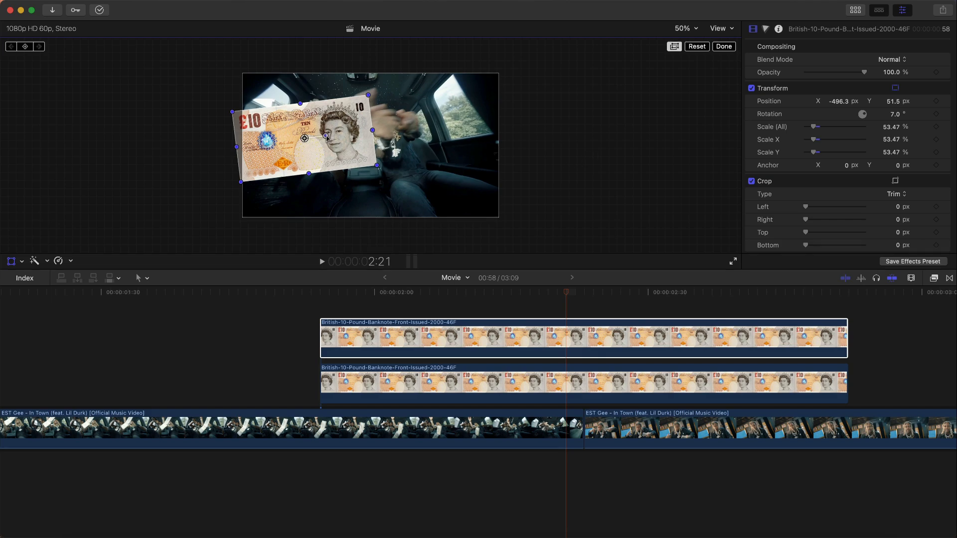
left_click_drag(303, 137, 303, 151)
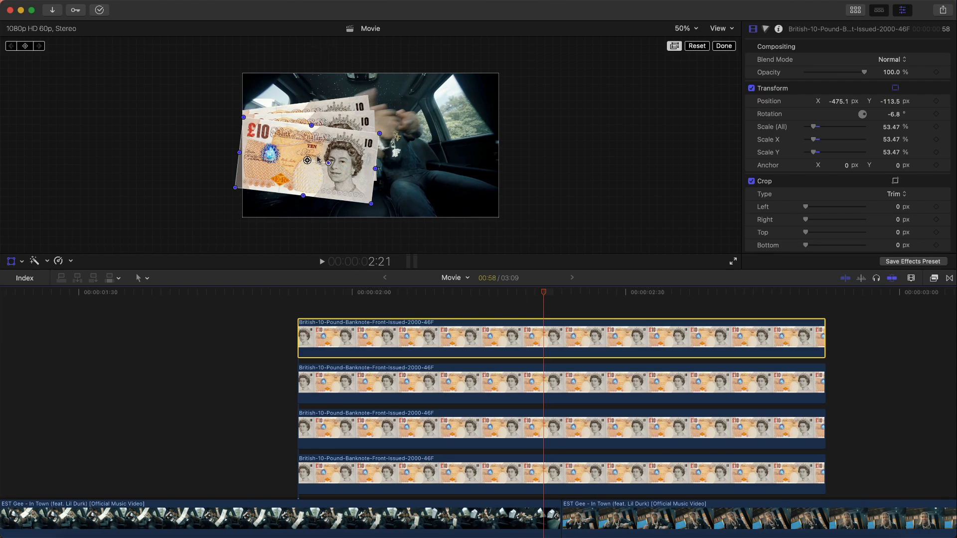
- Rotate the remaining banknote copies opposite ways to widen the fan
left_click_drag(308, 159, 305, 173)
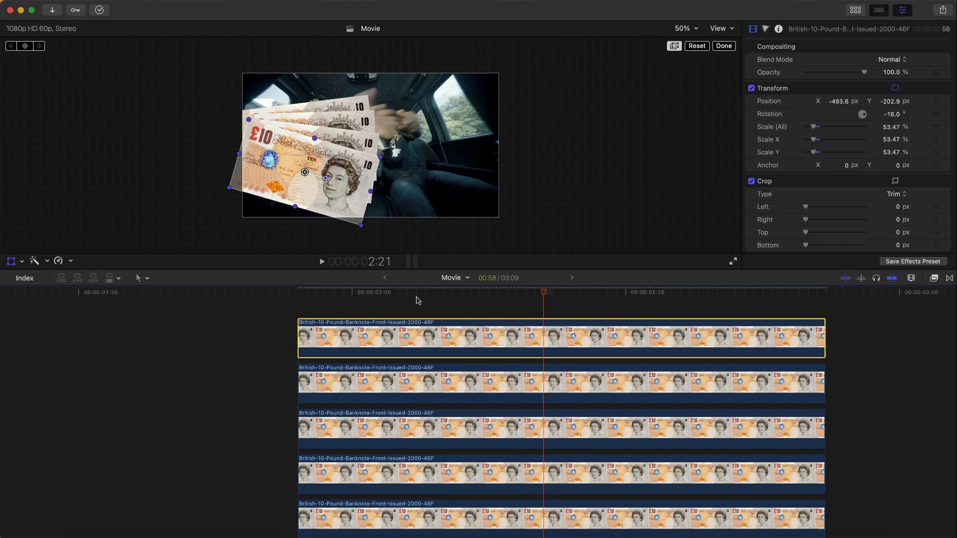
left_click(415, 292)
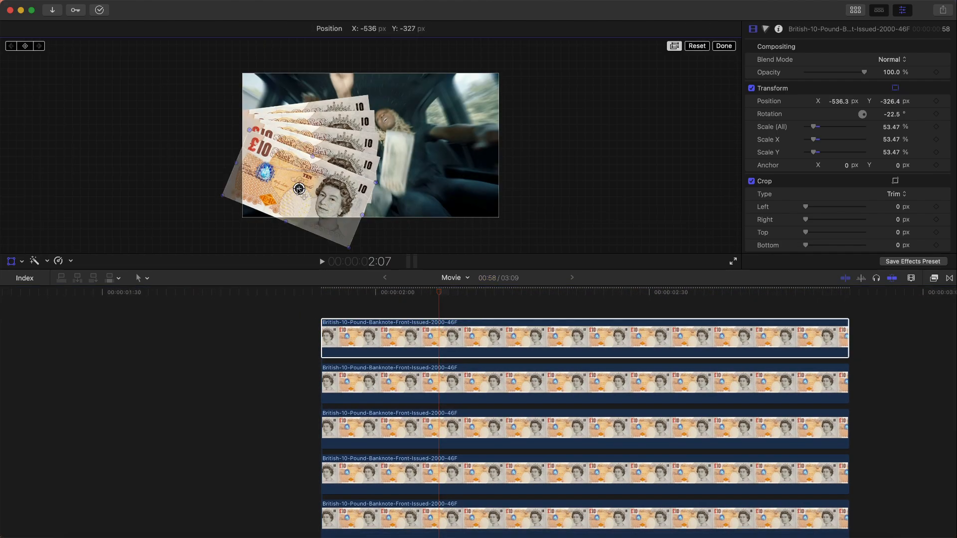
left_click_drag(297, 188, 313, 213)
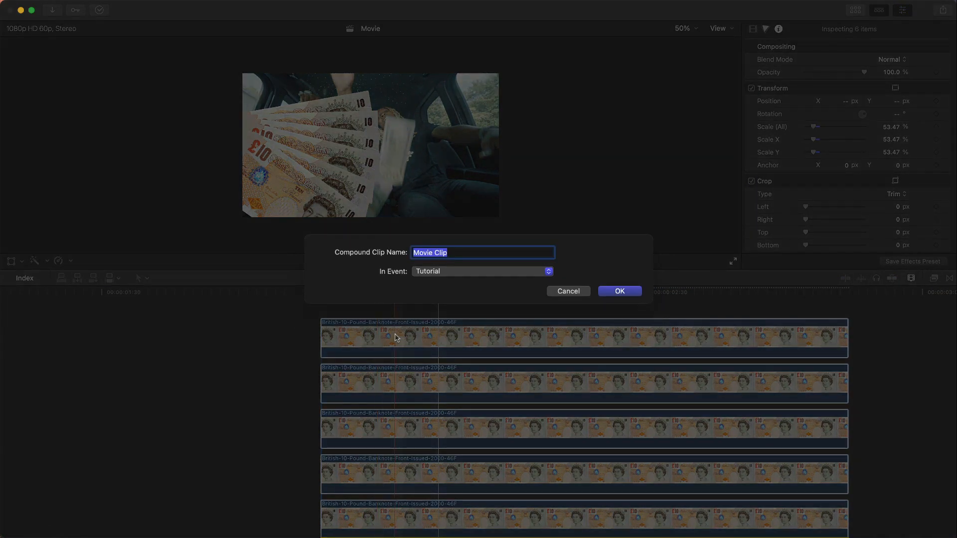
- Create a compound clip named 'left' from the five stacked banknote clips
type("left")
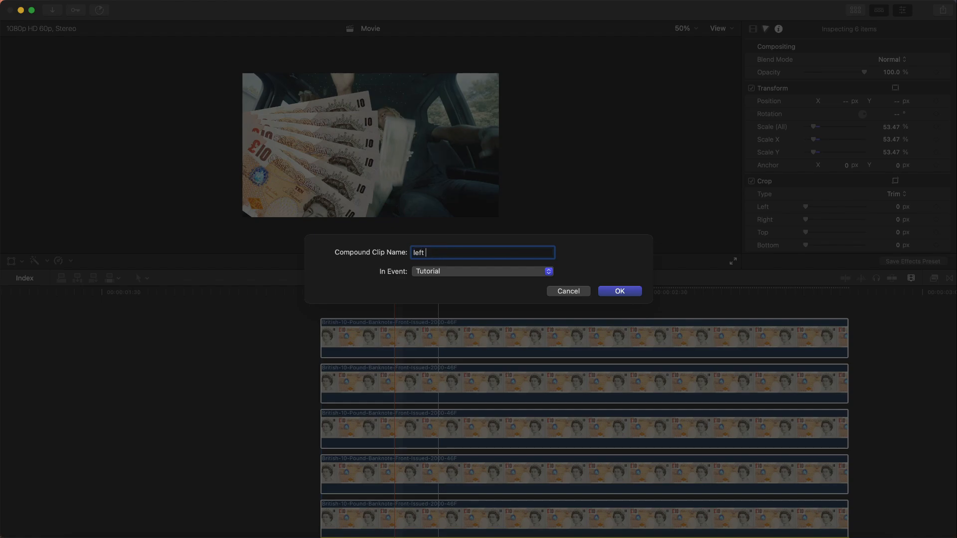
left_click(618, 291)
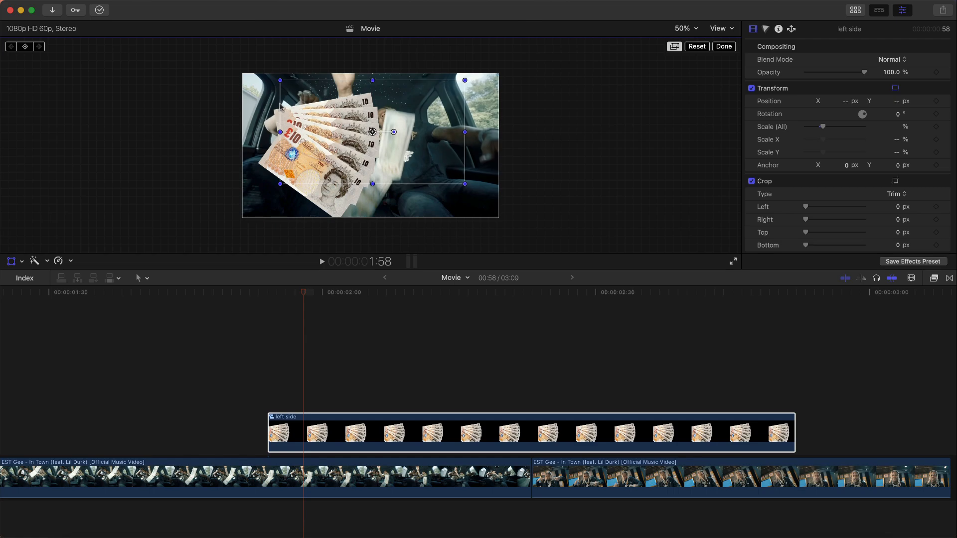
mouse_move(466, 86)
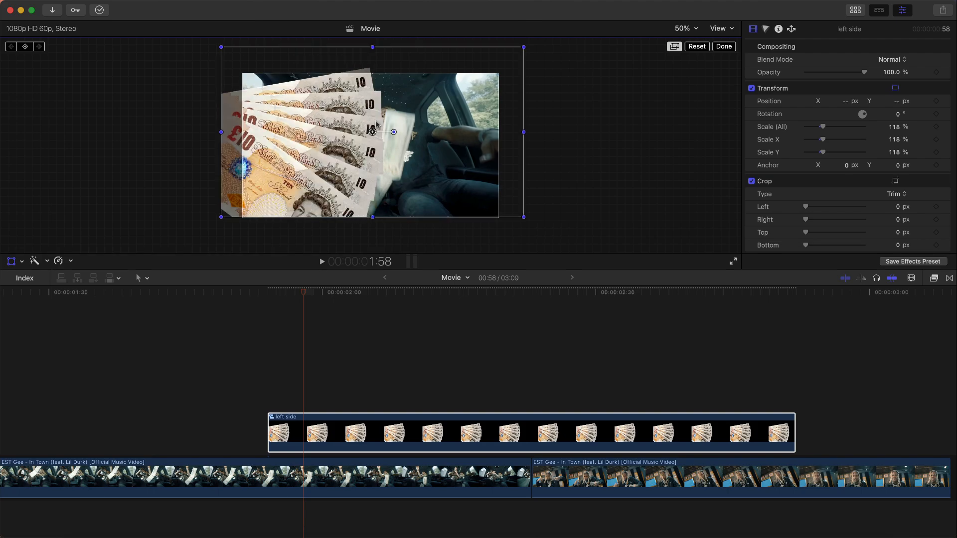
mouse_move(263, 75)
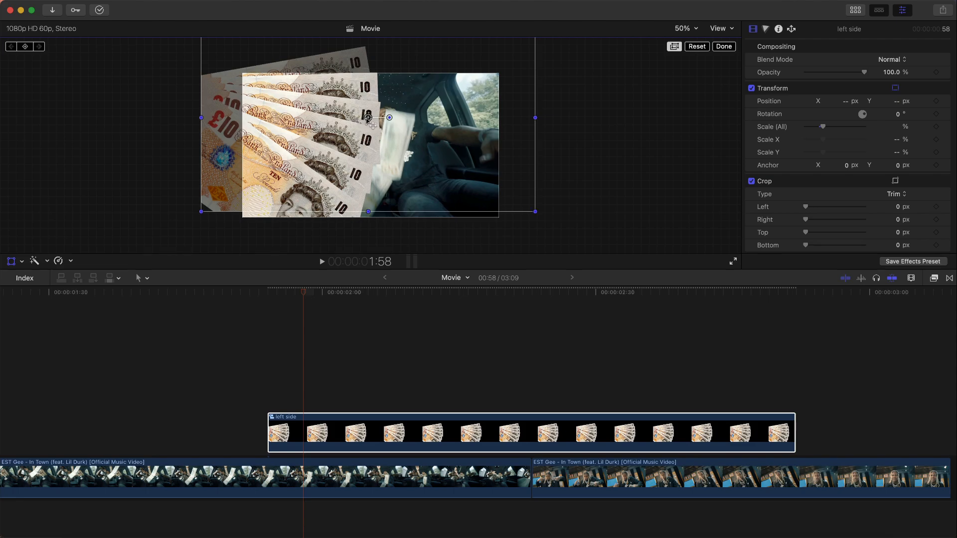
mouse_move(244, 78)
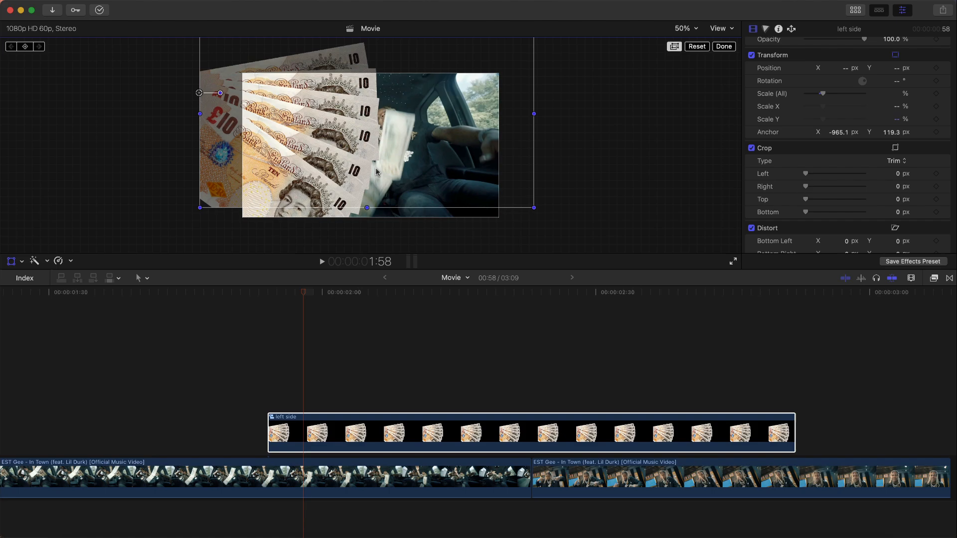
- Add a starting Transform keyframe at the left side clip's first frame with notes off-screen
left_click(280, 293)
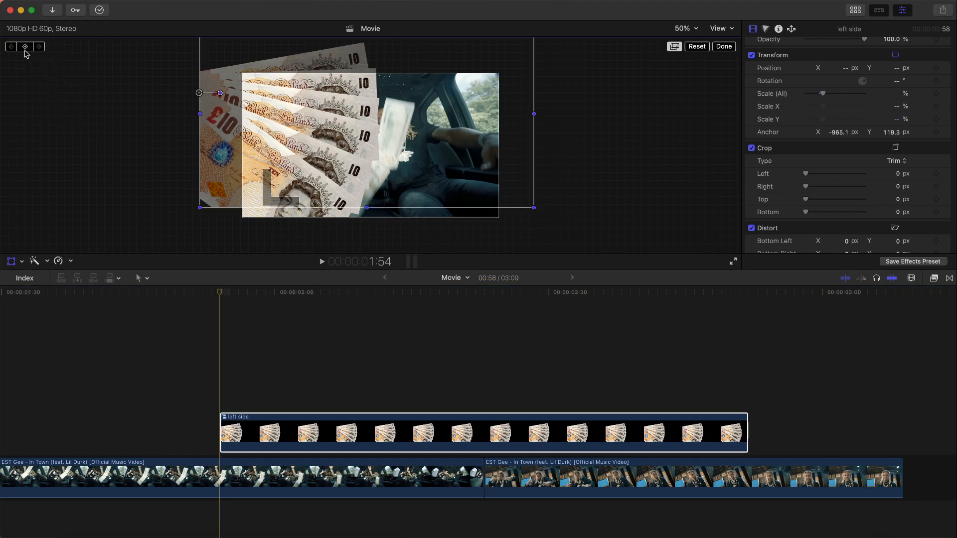
left_click(724, 47)
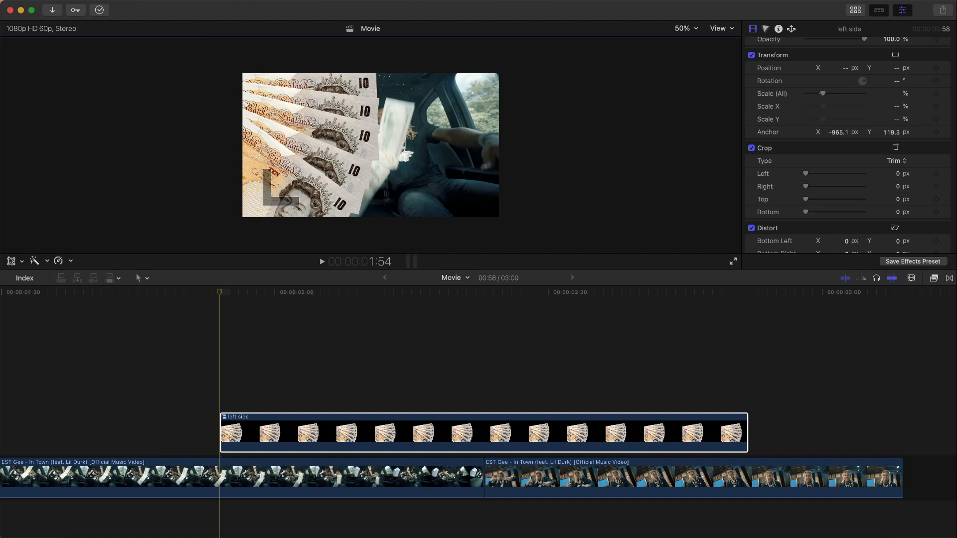
left_click(895, 55)
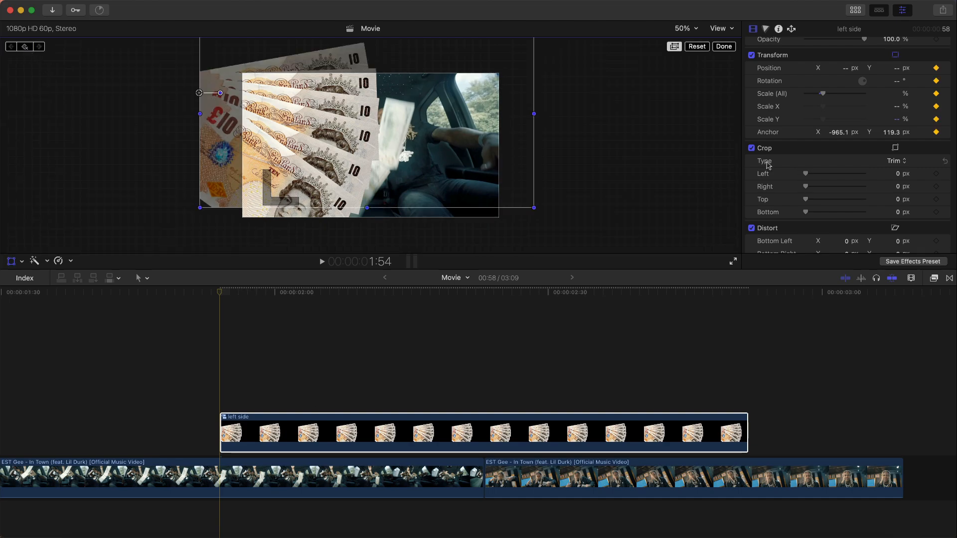
scroll("down", 3)
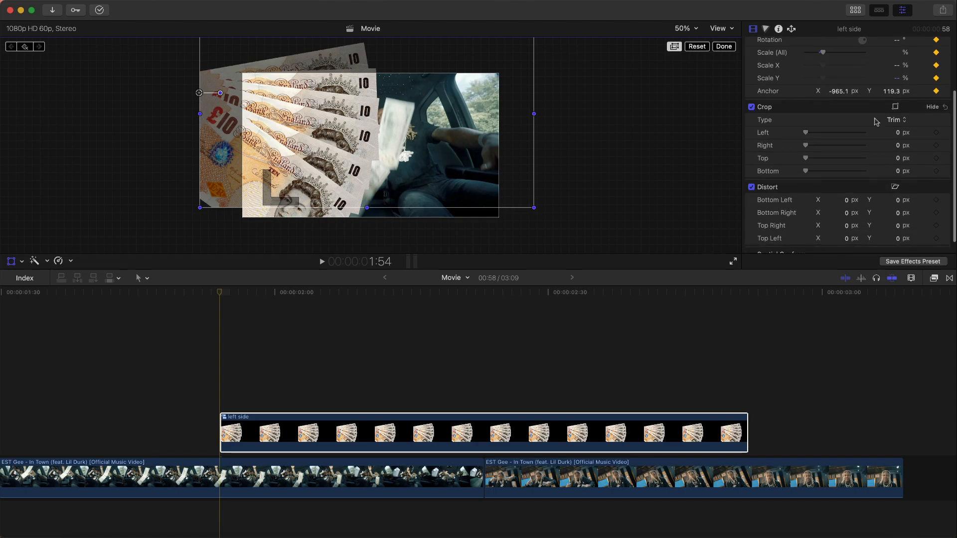
scroll("up", 3)
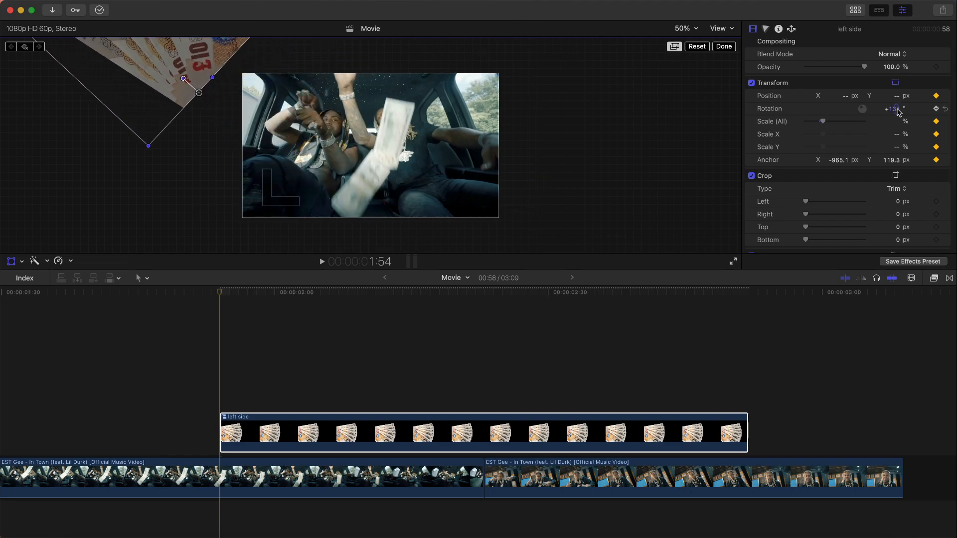
- Set Rotation back to 0 at about 2:23 so the fanned notes settle in place
left_click(399, 292)
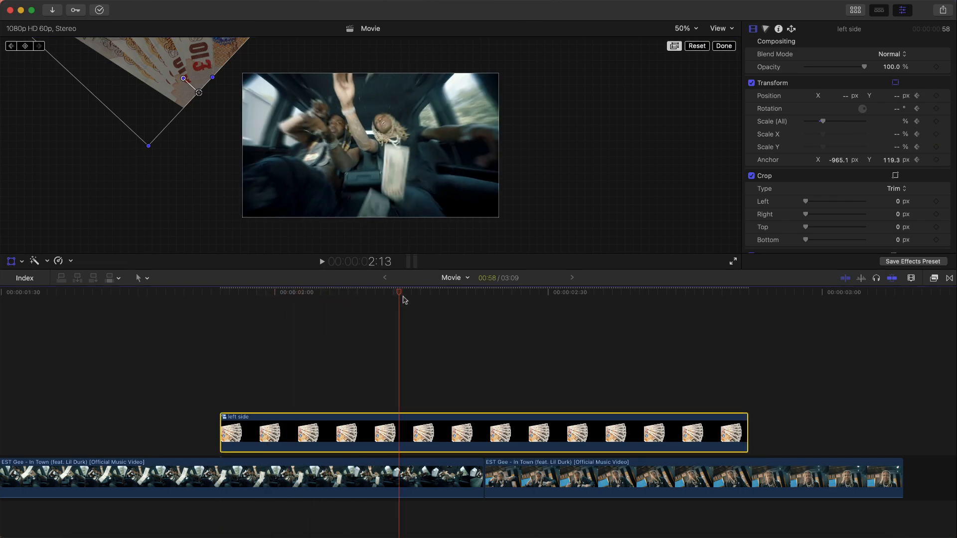
left_click(485, 300)
type("0")
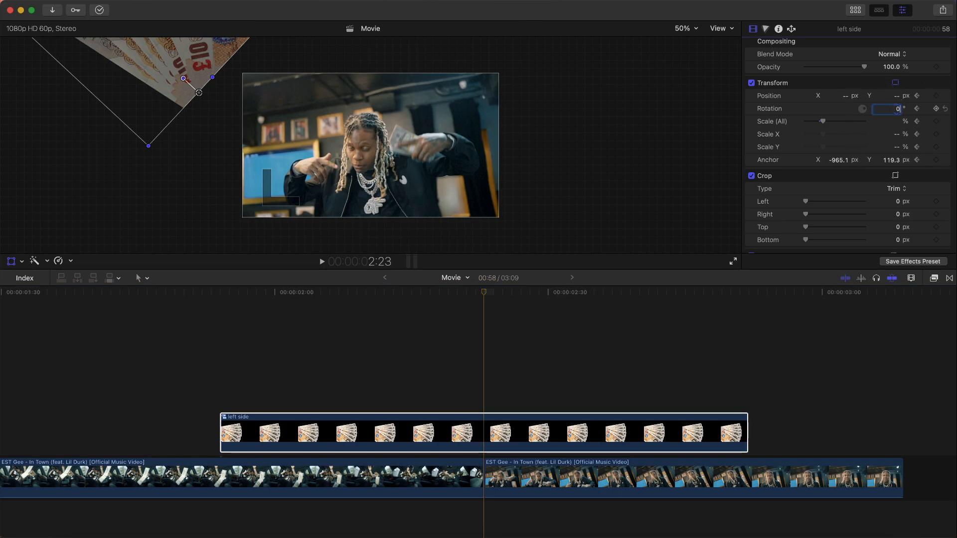
left_click(336, 292)
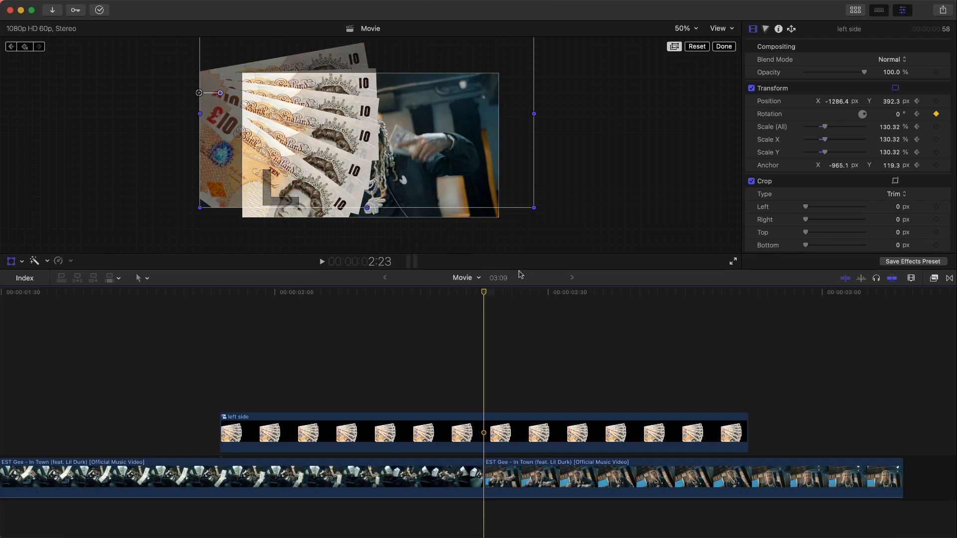
left_click(25, 46)
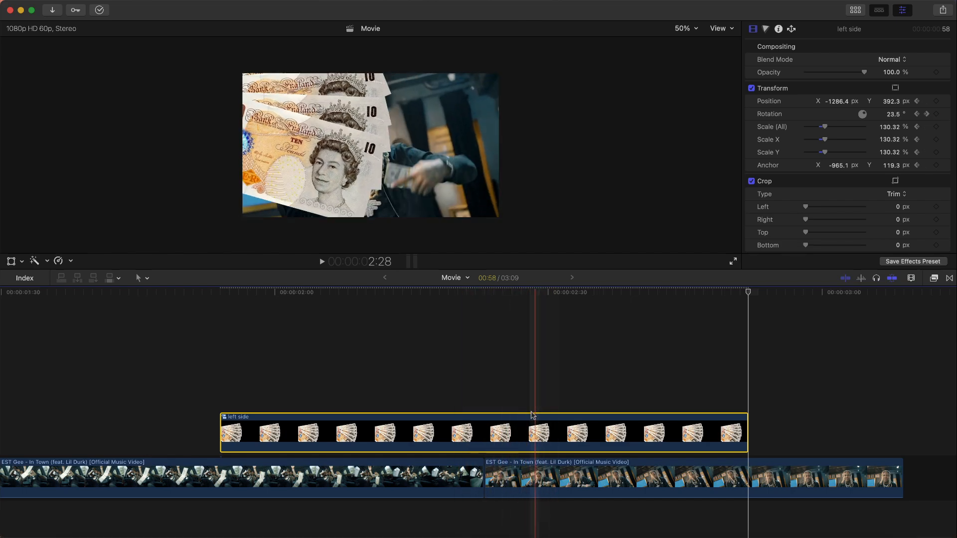
- Show the clip's video animation, duplicate it above and start repositioning the copy's notes
right_click(531, 434)
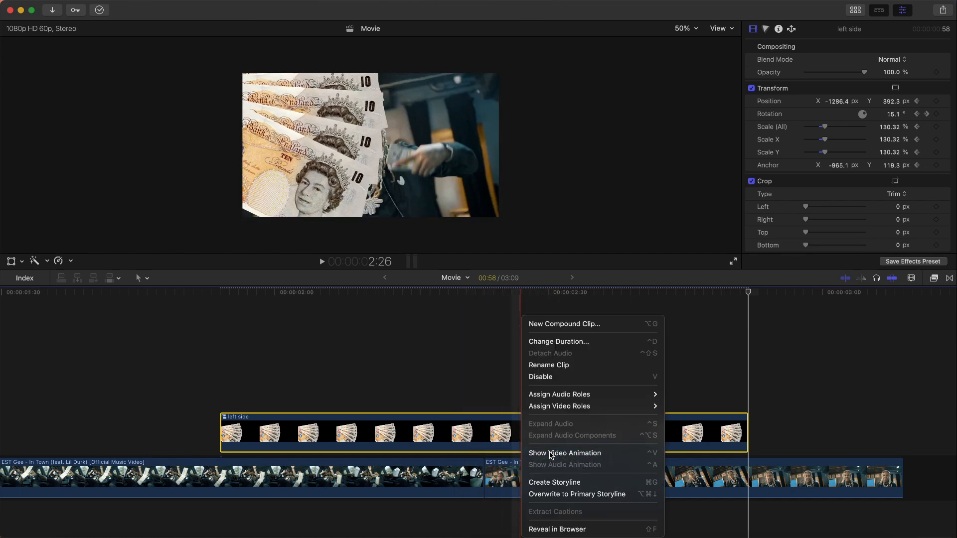
left_click(564, 453)
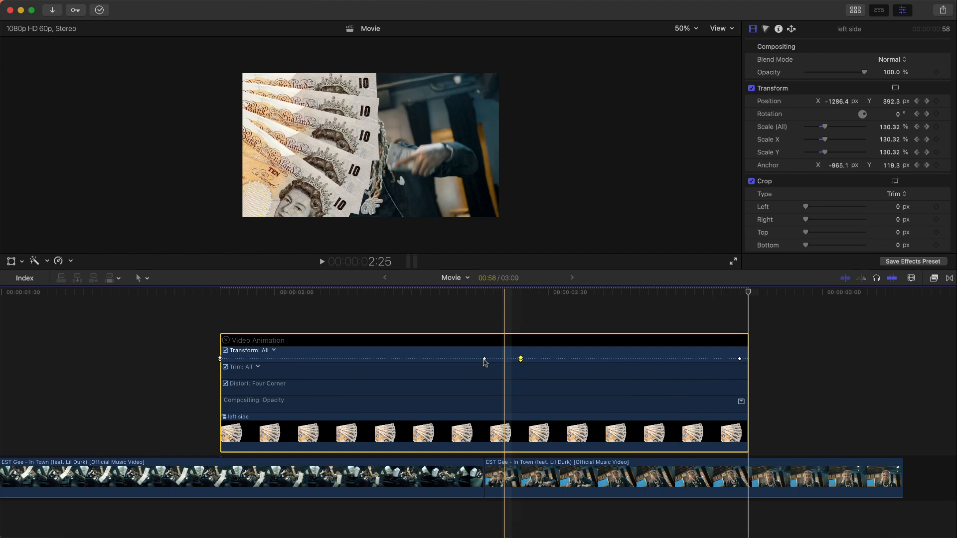
left_click(322, 261)
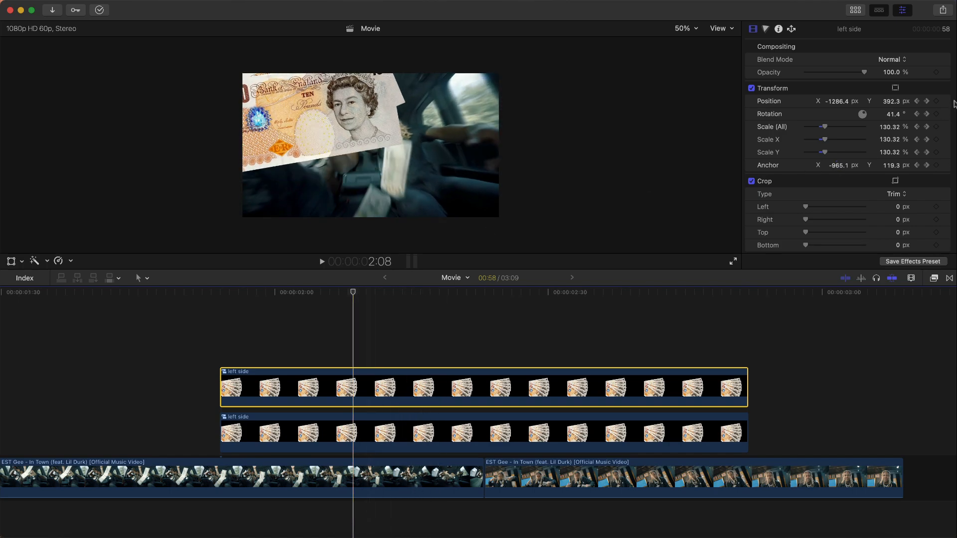
left_click(895, 88)
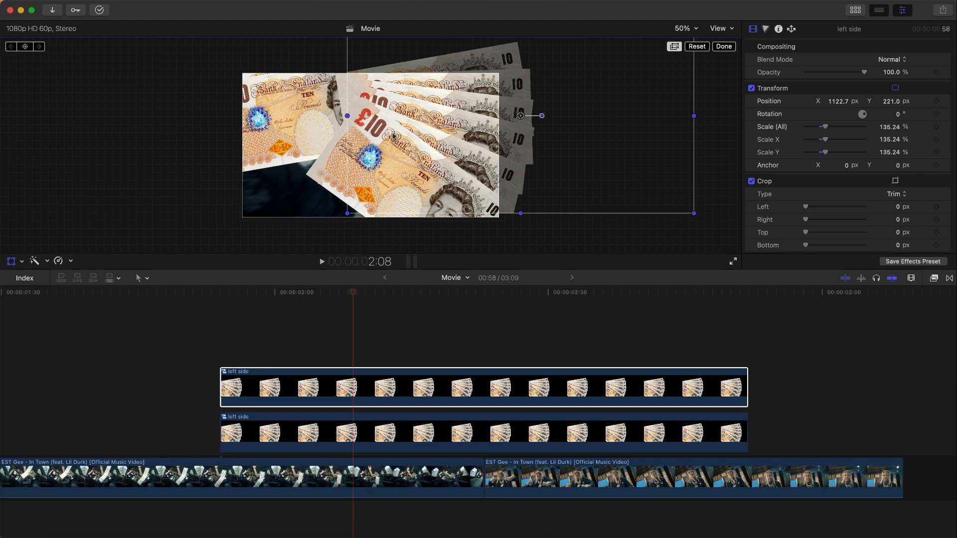
mouse_move(427, 33)
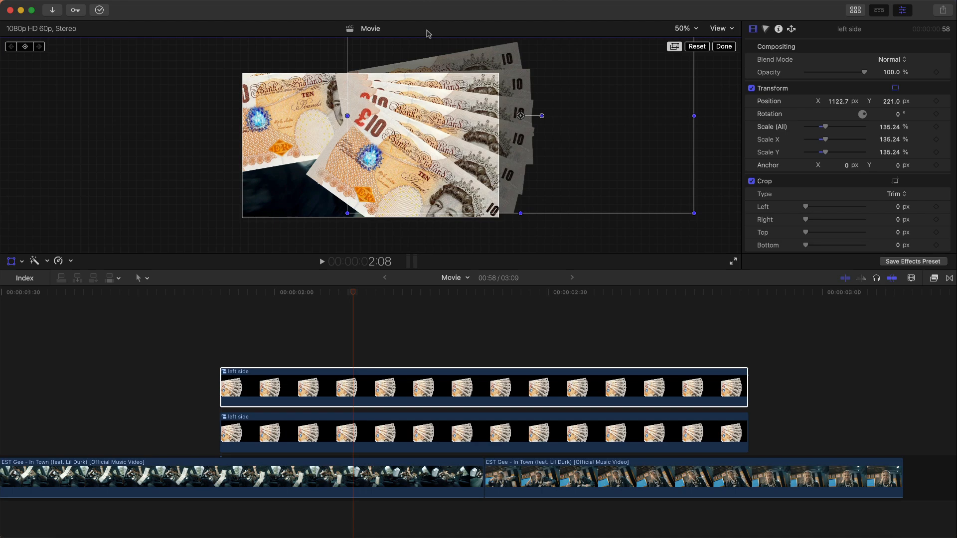
mouse_move(518, 100)
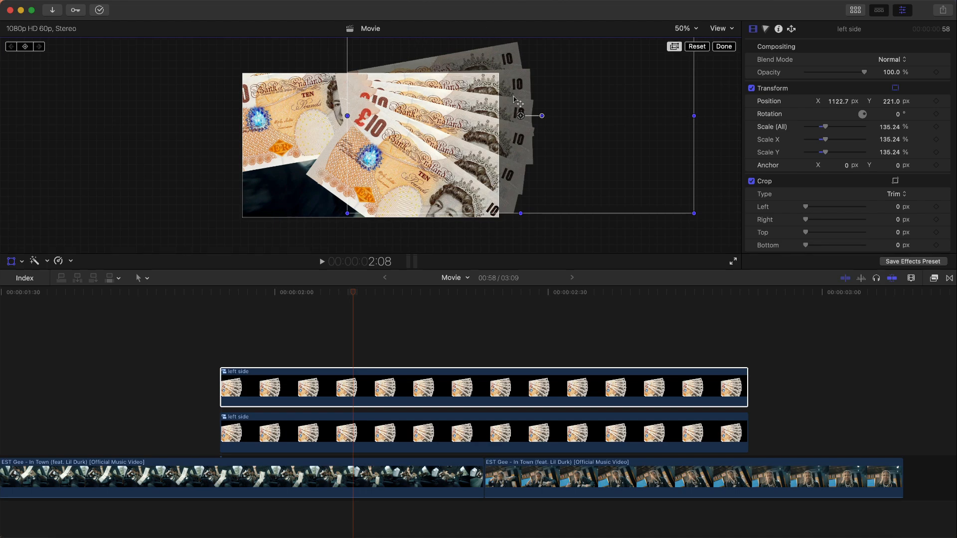
mouse_move(445, 66)
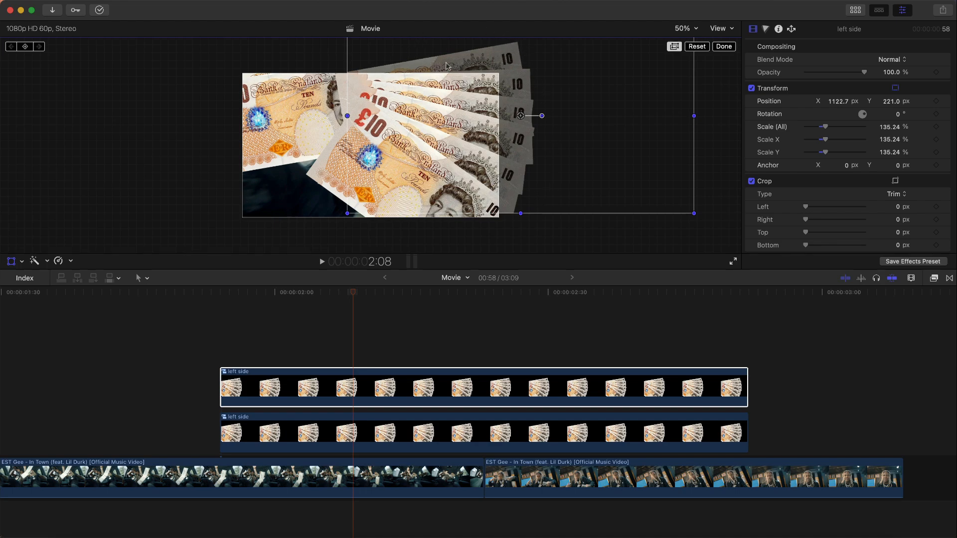
mouse_move(498, 101)
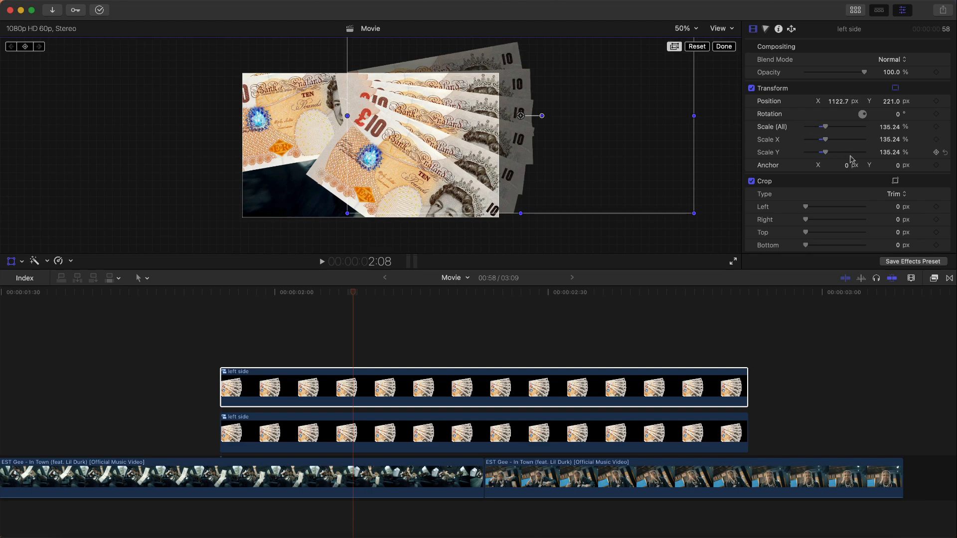
mouse_move(888, 145)
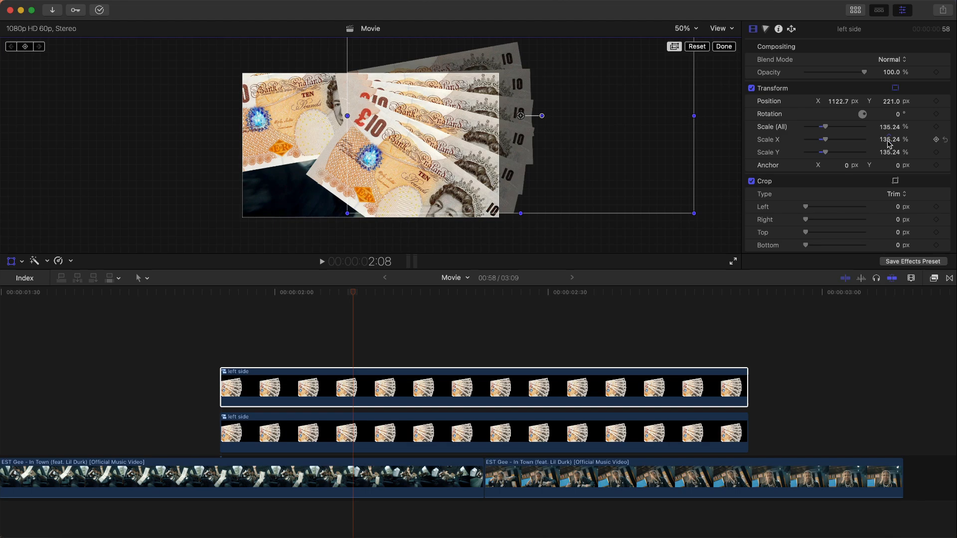
- Set the upper copy's Scale X to -135.24 to mirror the fanned notes horizontally
double_click(890, 140)
type("-")
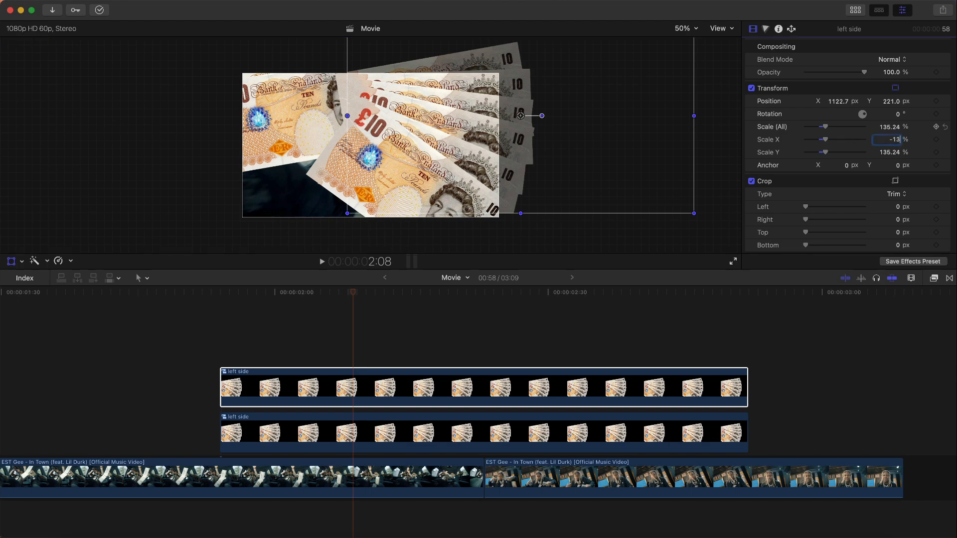
type("135.24")
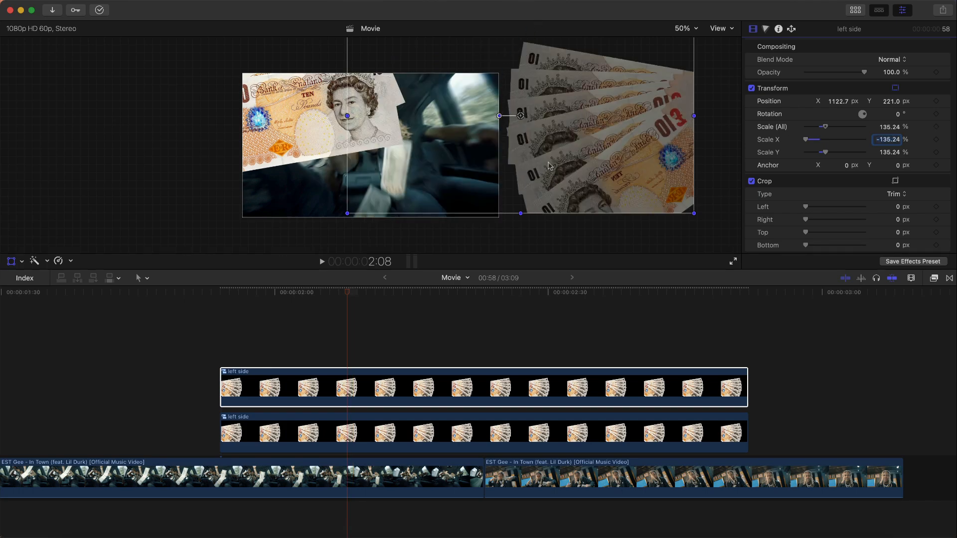
mouse_move(520, 101)
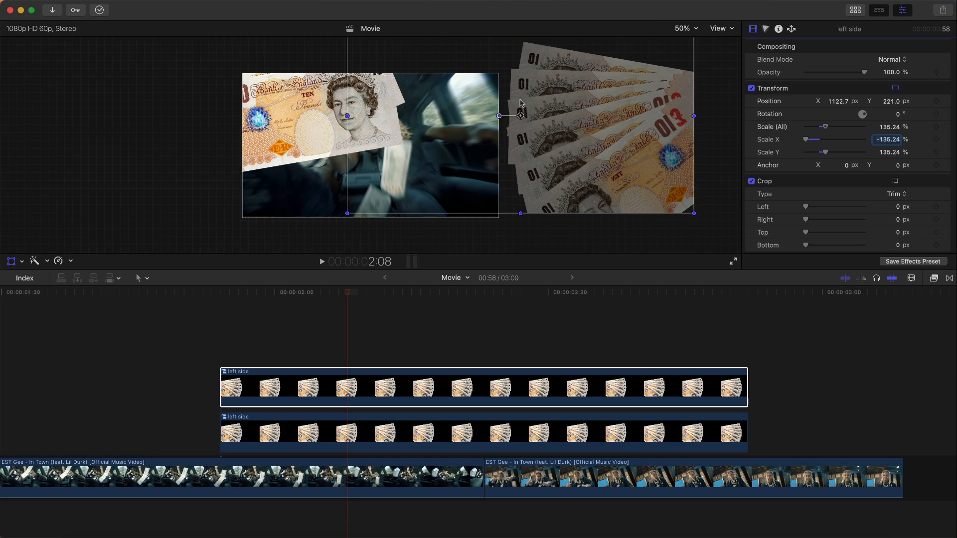
mouse_move(227, 112)
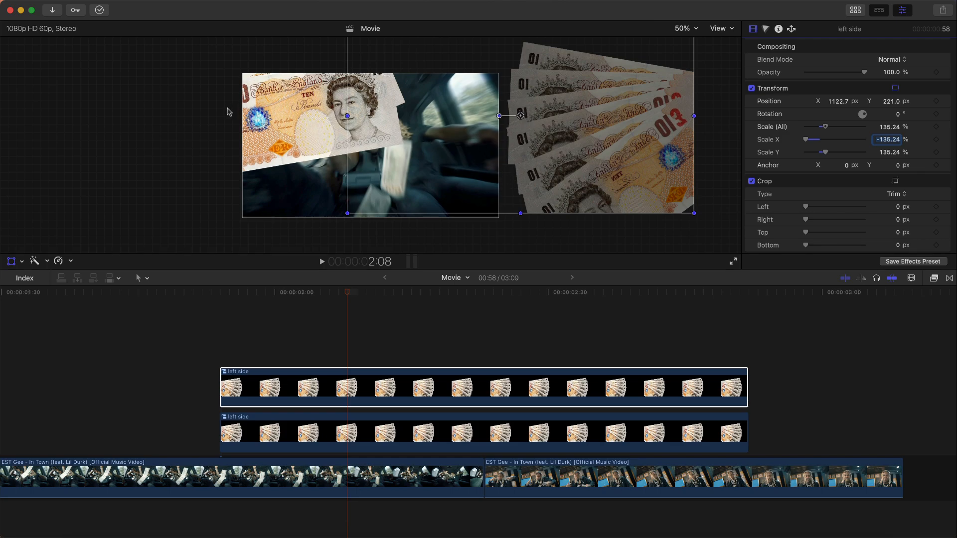
mouse_move(637, 100)
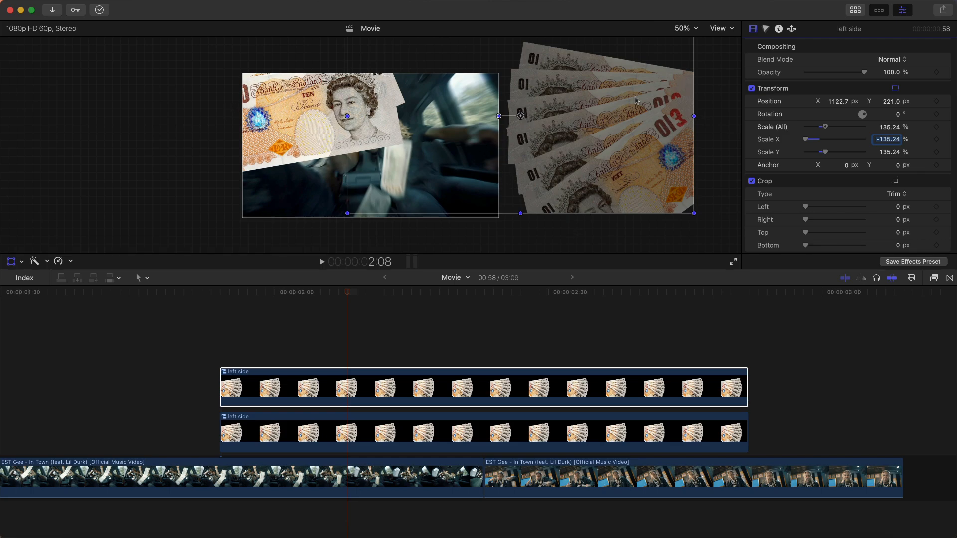
mouse_move(454, 107)
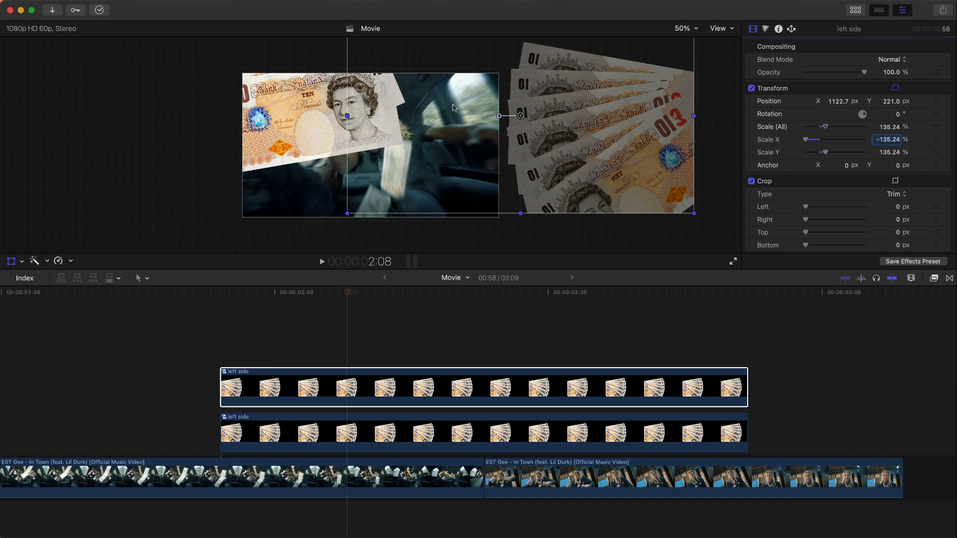
mouse_move(608, 146)
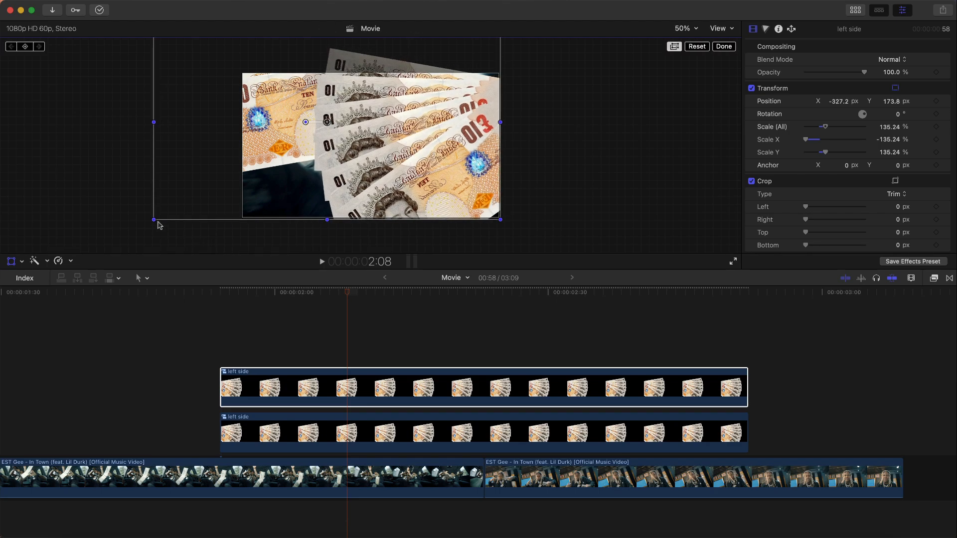
- Scale the mirrored notes to 130% and reposition them to line up with the original fan
left_click_drag(305, 121, 368, 119)
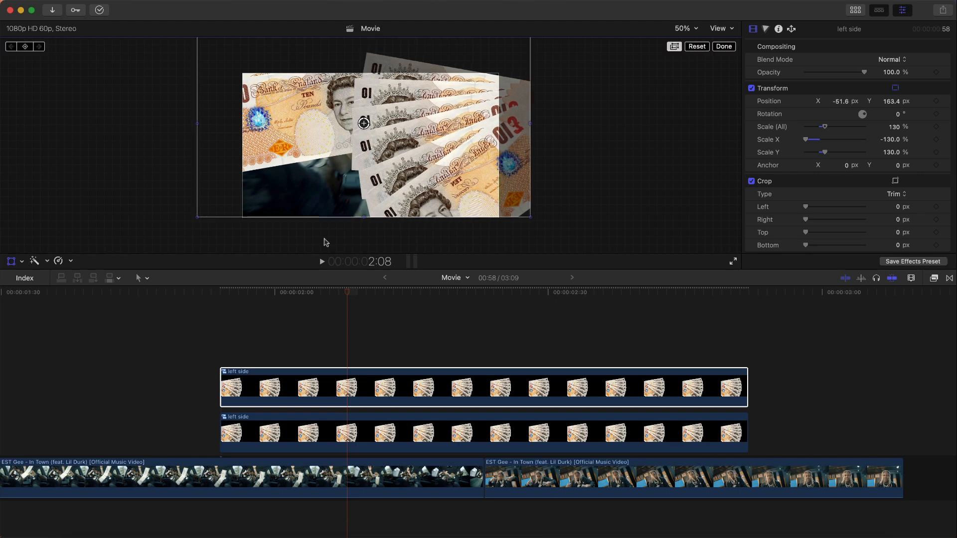
left_click(484, 293)
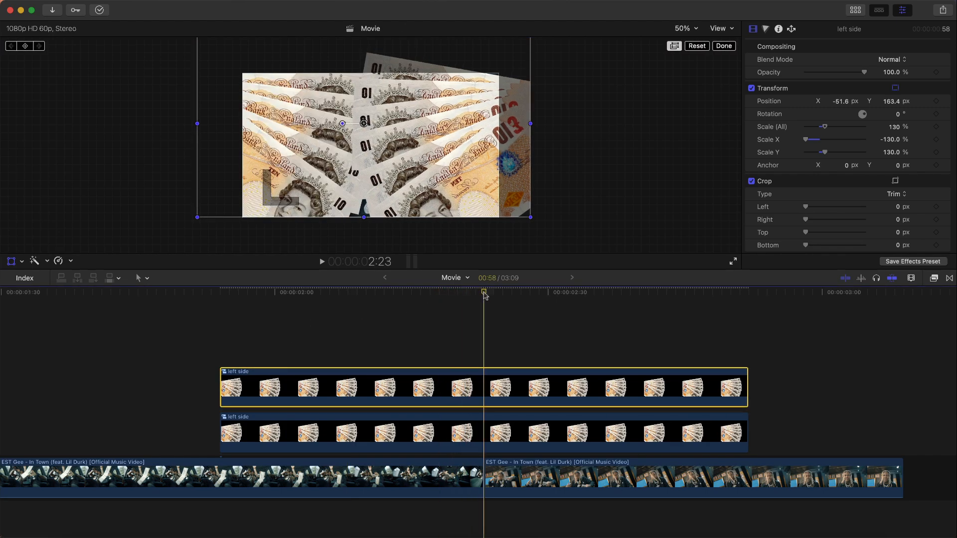
left_click(723, 46)
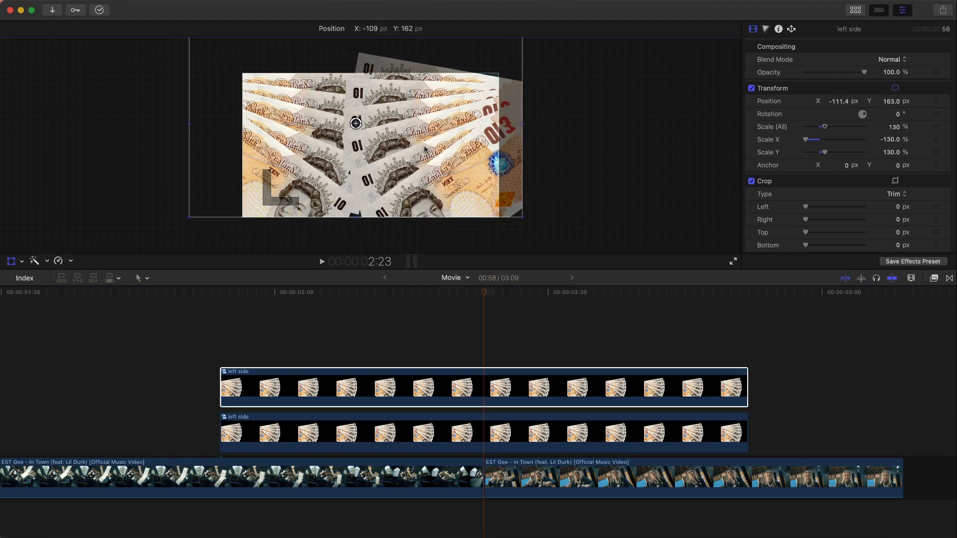
left_click_drag(355, 124, 376, 117)
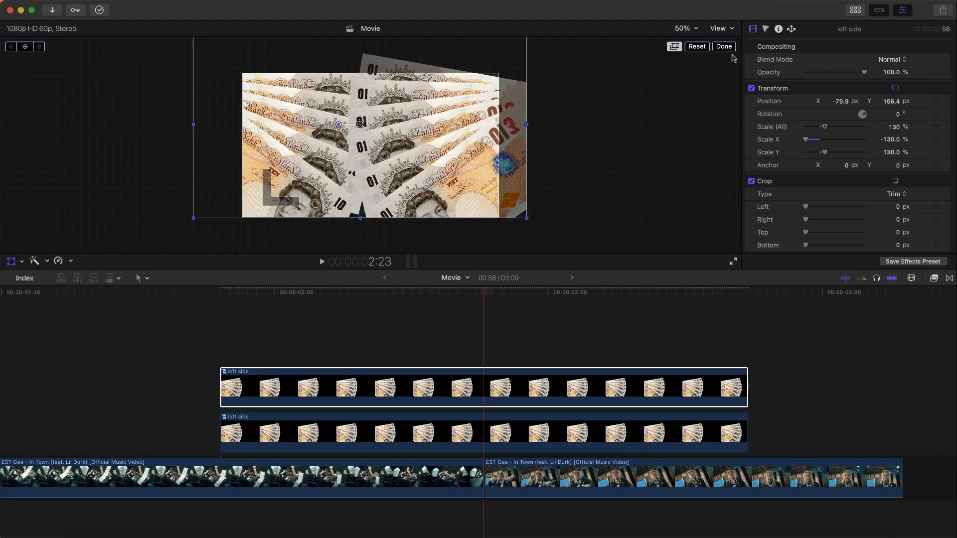
mouse_move(356, 130)
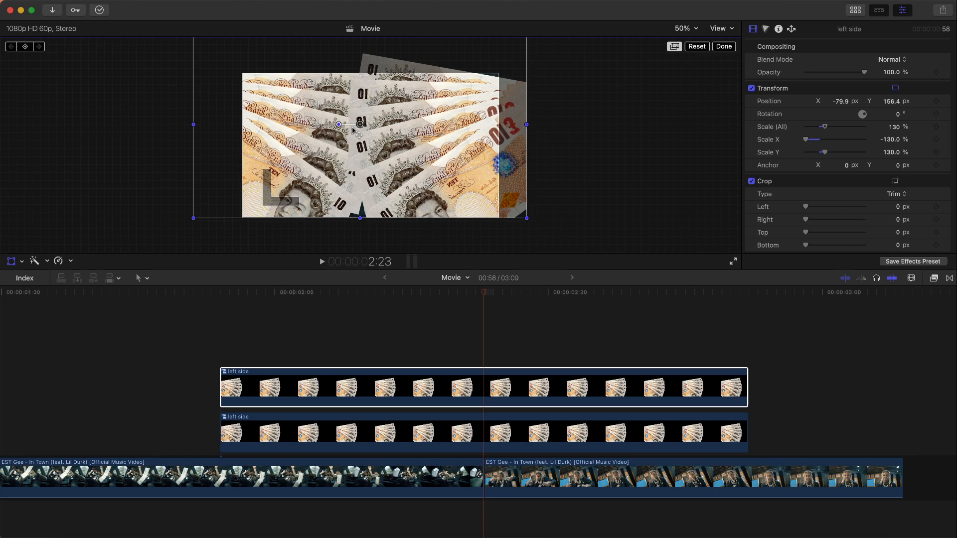
mouse_move(626, 93)
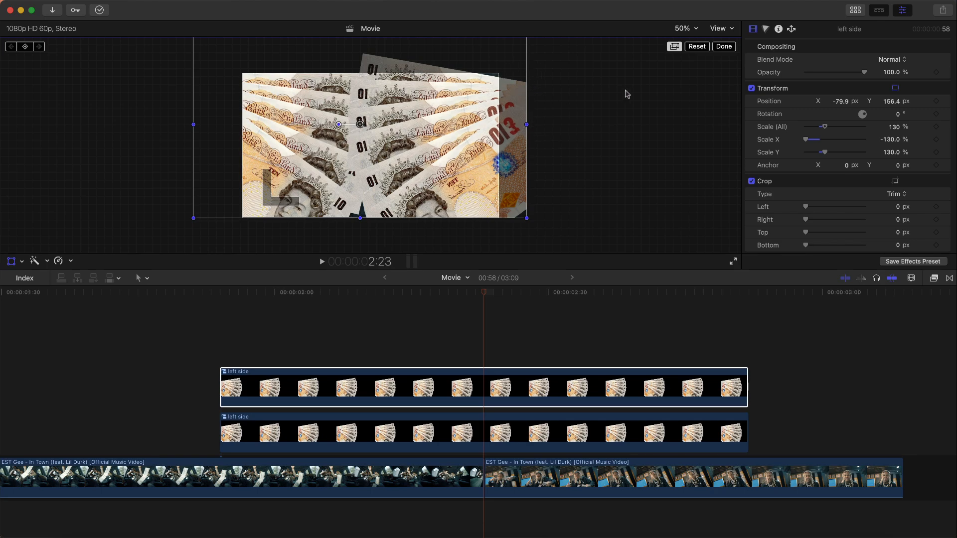
- Move the top notes clip's anchor to X -946.8, Y 15 and edit its rotation
scroll("down", 3)
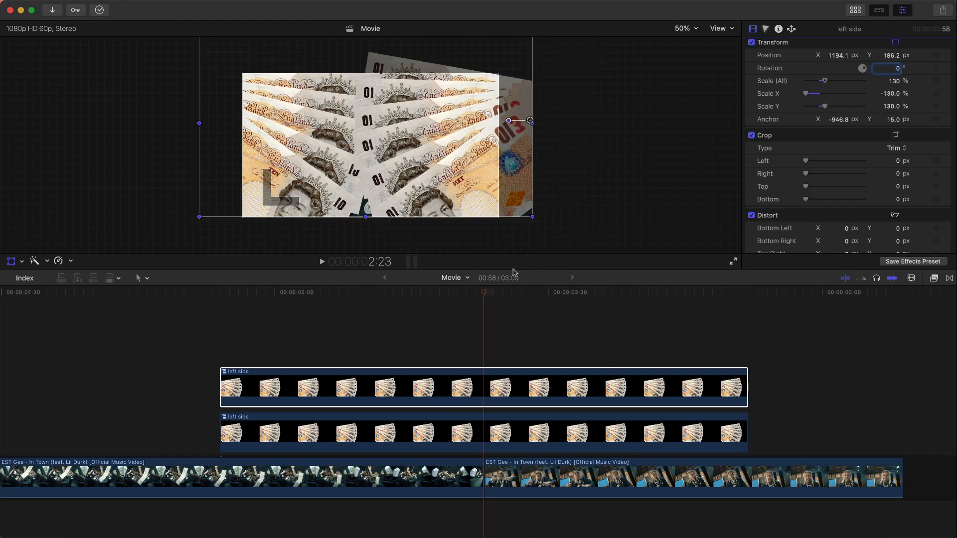
left_click(227, 292)
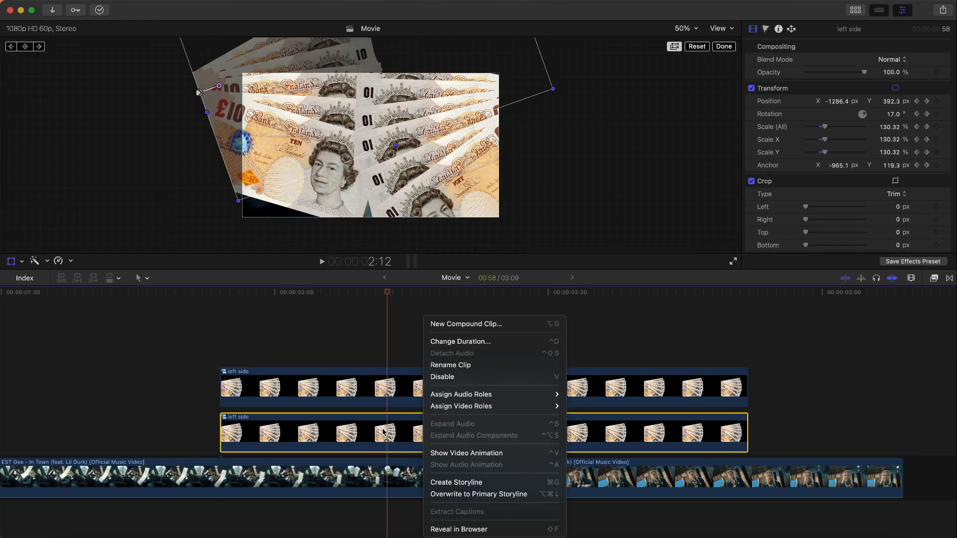
- Reveal the Video Animation lanes on both notes clips and keyframe Transform on the top one
left_click(465, 452)
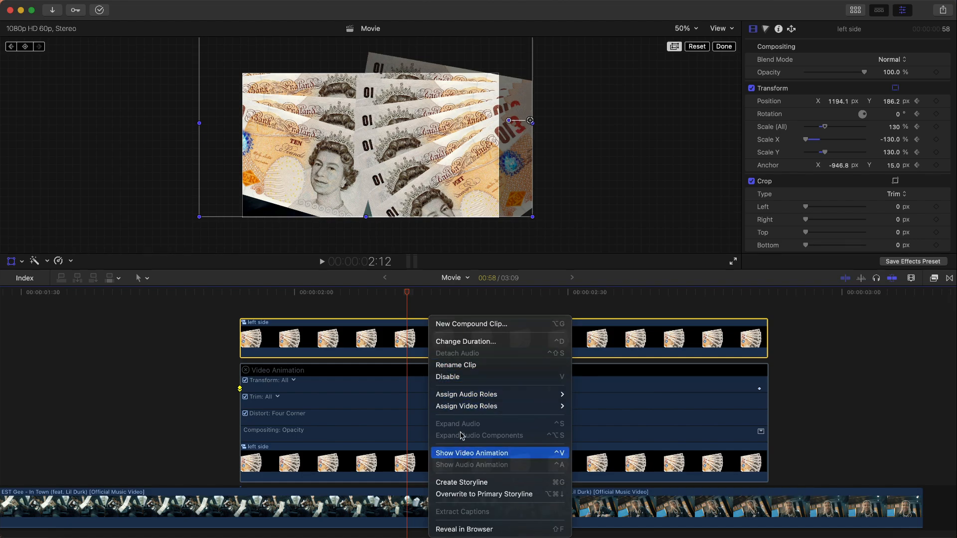
left_click(472, 453)
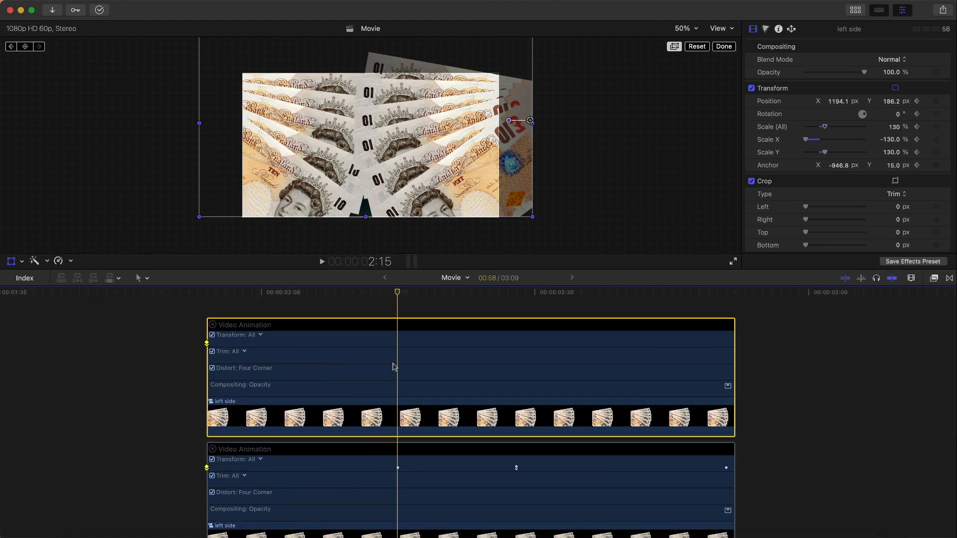
mouse_move(266, 344)
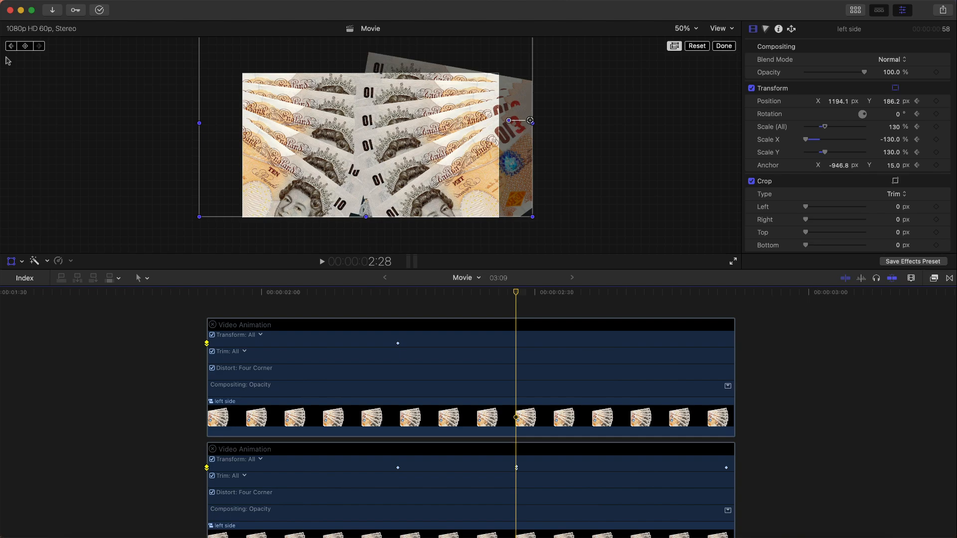
left_click(660, 292)
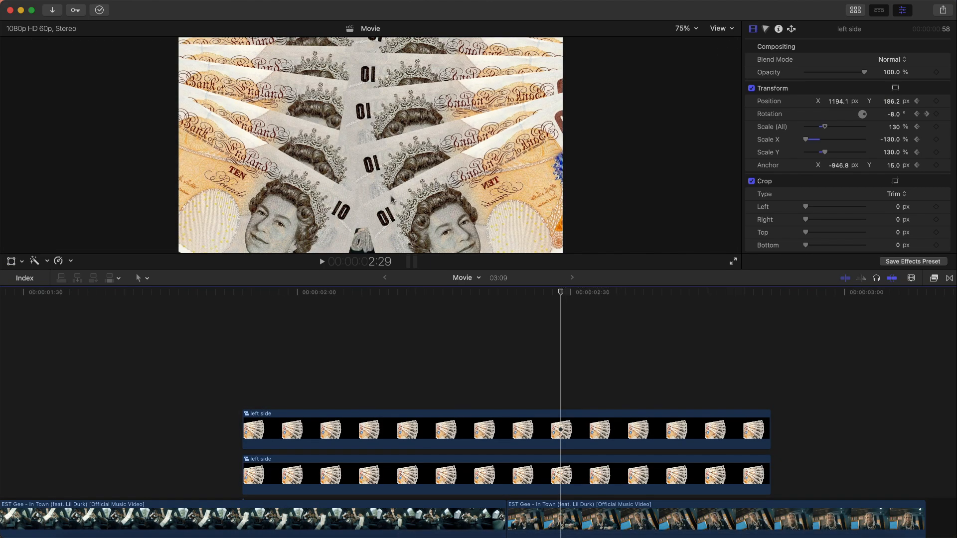
mouse_move(369, 146)
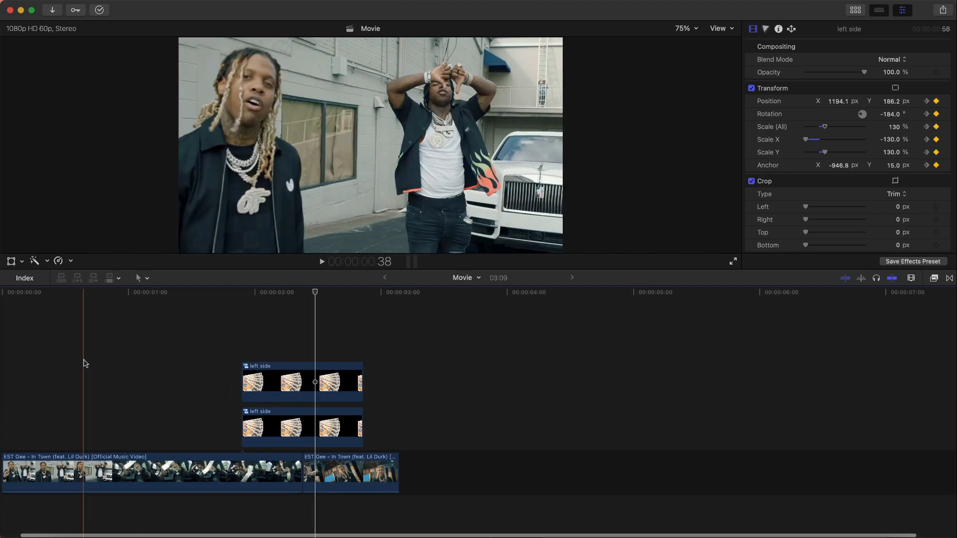
- Keyframe the top clip's rotation from -8° to -184° and show the Libraries browser
left_click(322, 262)
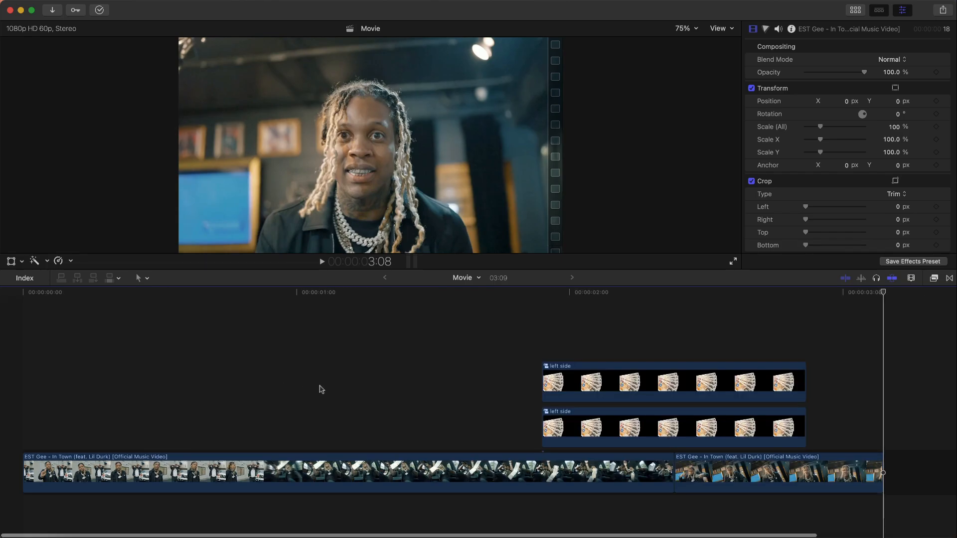
left_click(322, 261)
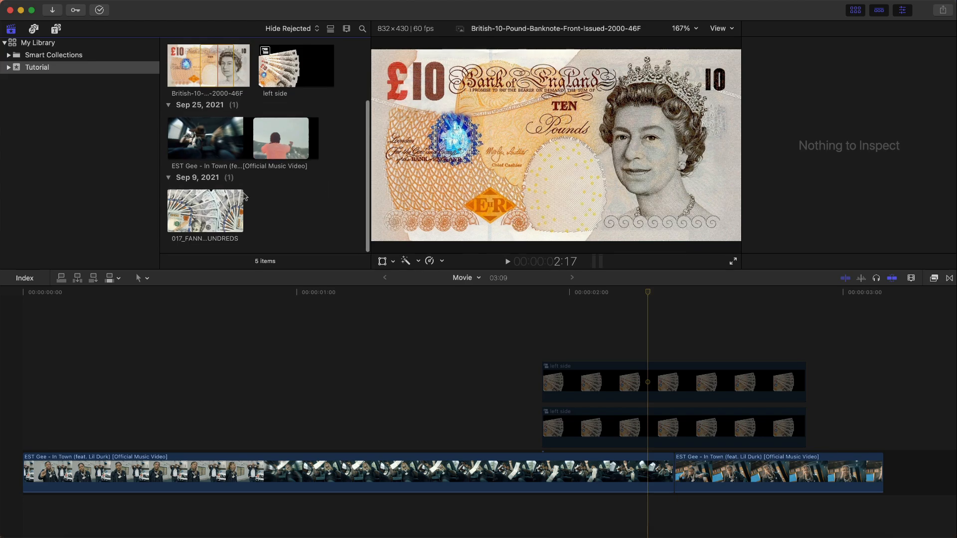
left_click(206, 211)
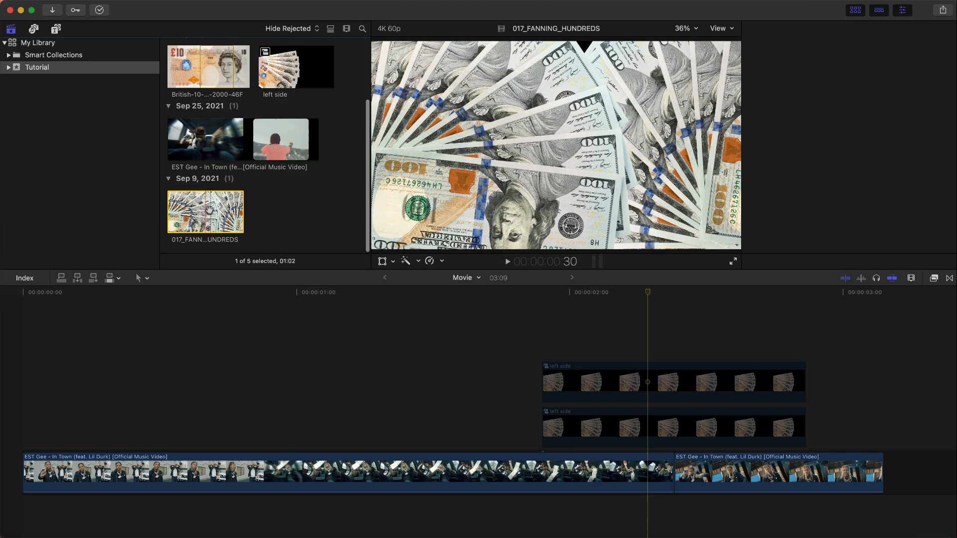
left_click(287, 219)
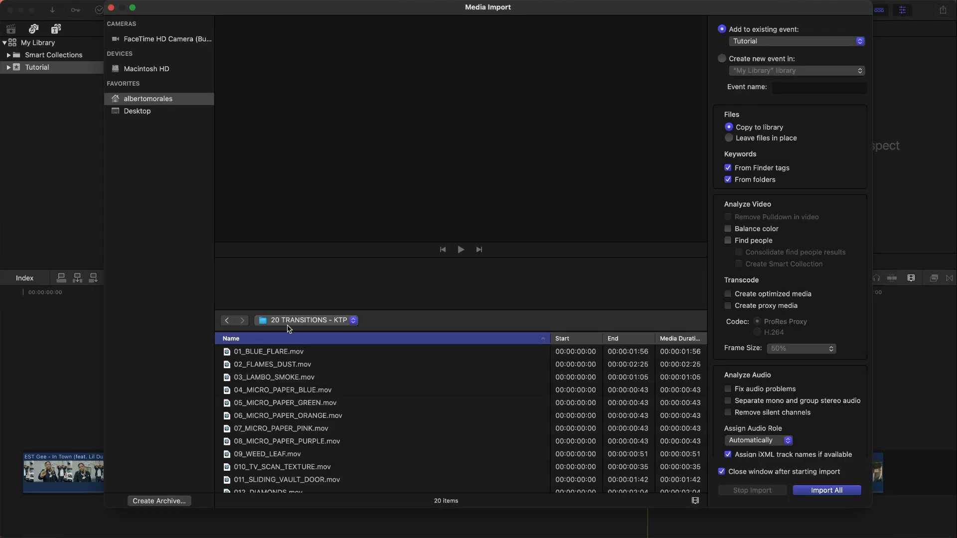
left_click(273, 376)
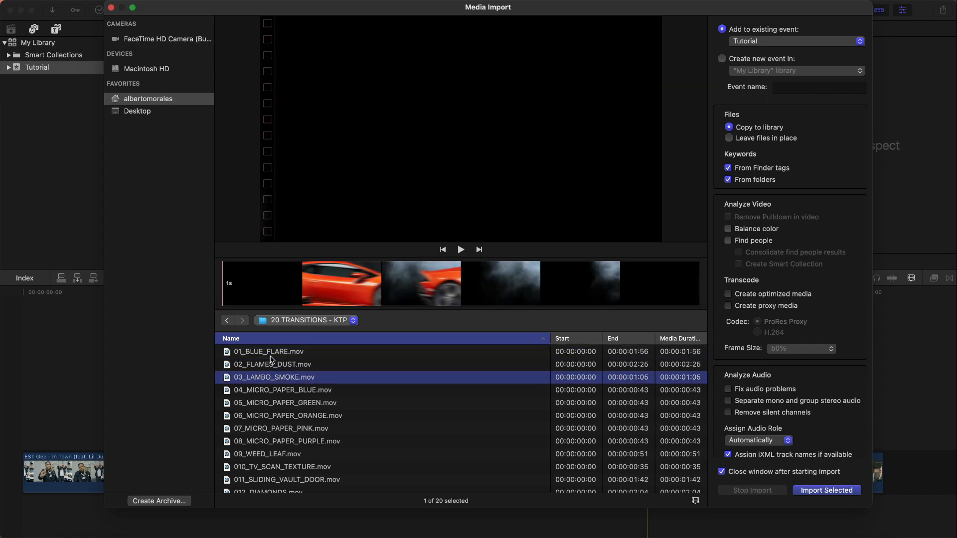
left_click(460, 250)
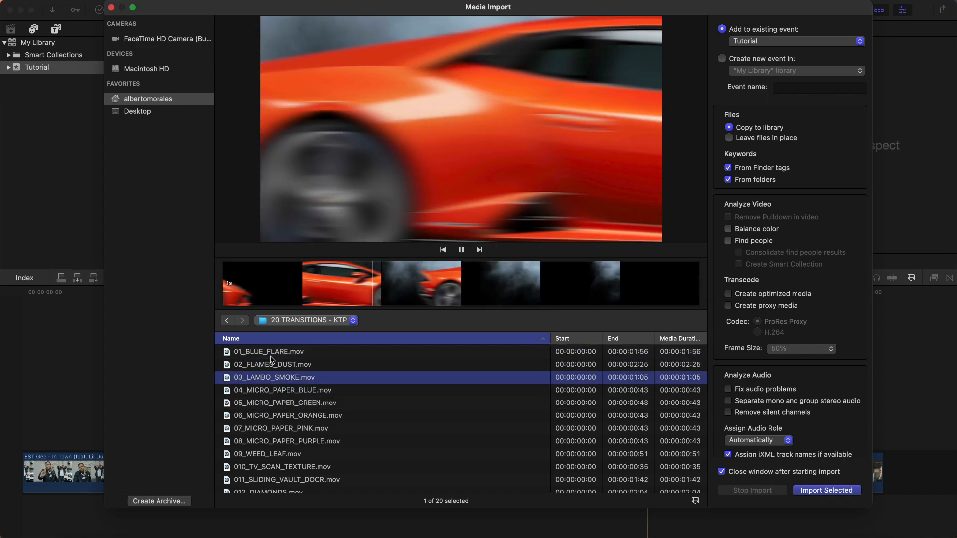
left_click(267, 454)
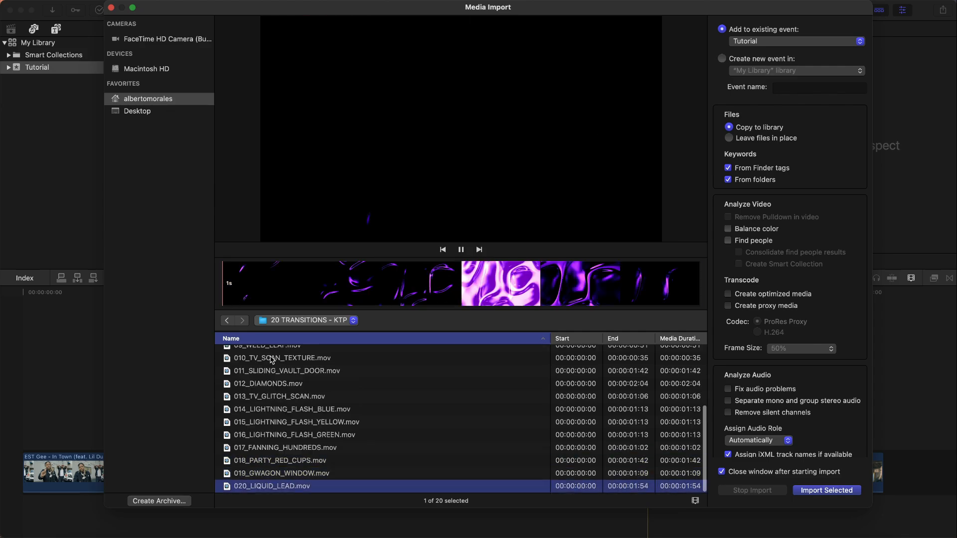
left_click(284, 447)
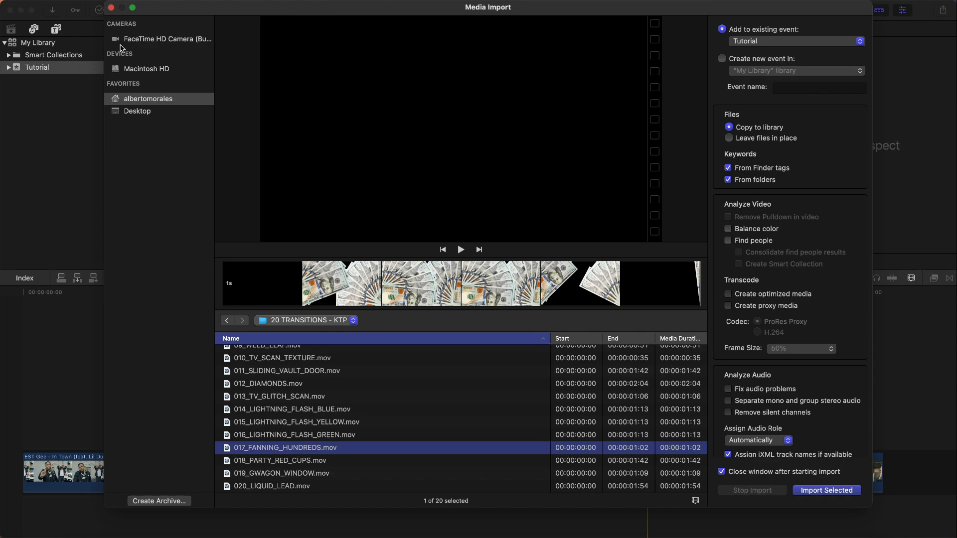
left_click(825, 491)
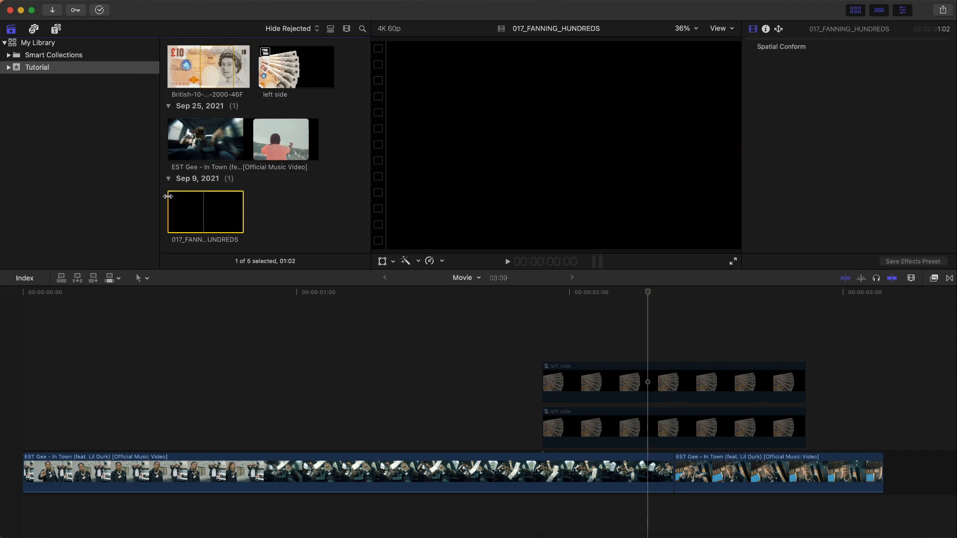
- Connect 017_FANNING_HUNDREDS over the cut between the music clips and scrub to preview it
left_click(635, 427)
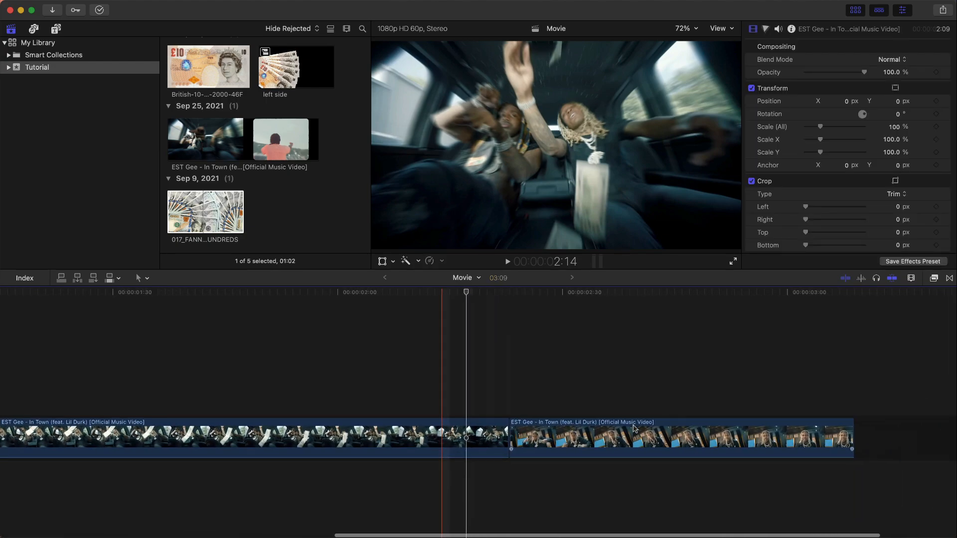
left_click(507, 261)
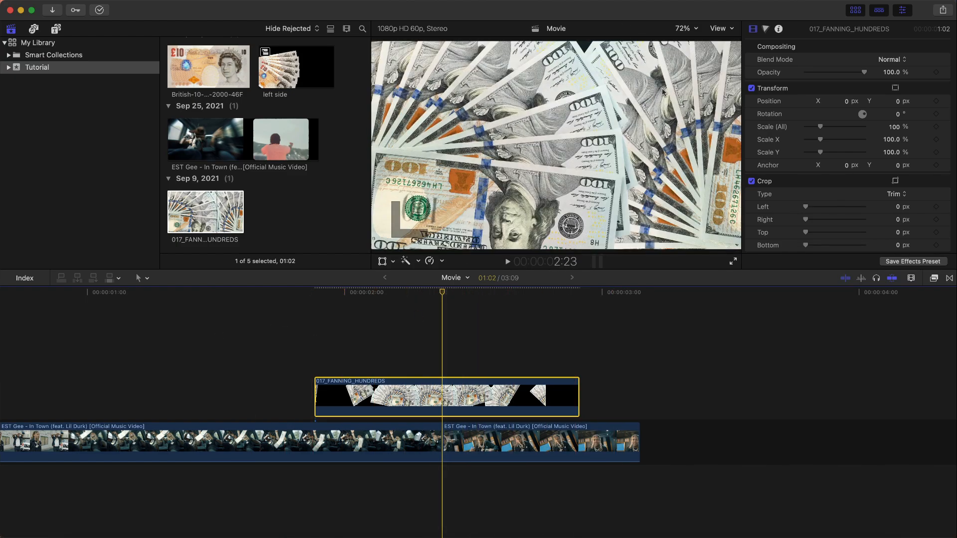
left_click(487, 292)
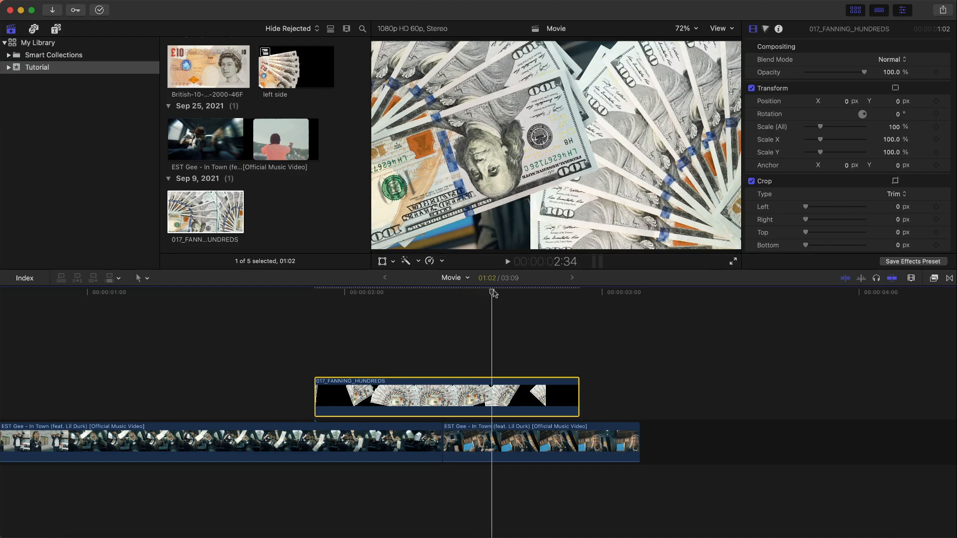